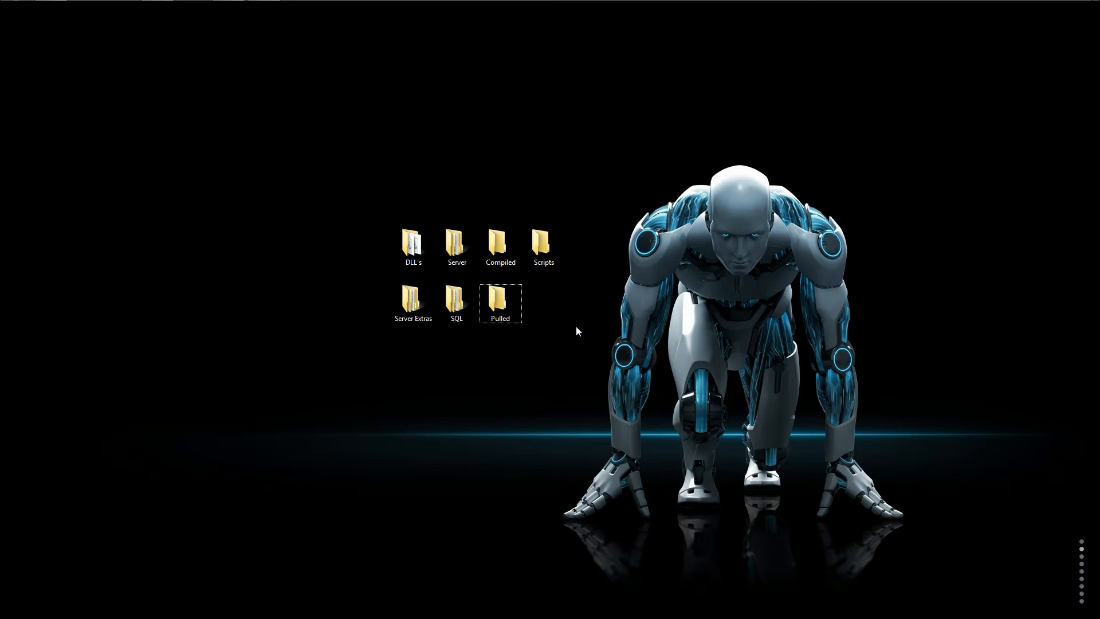
# Open the Git Extensions Clone dialog from the Pulled folder's context menu
pyautogui.click(413, 300)
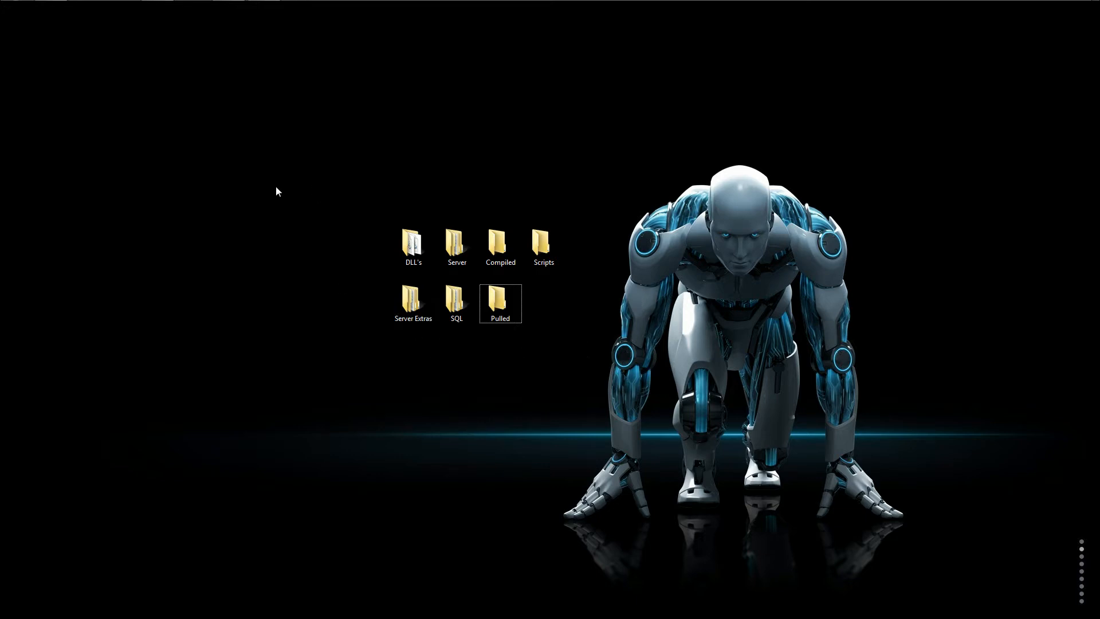
pyautogui.moveTo(274, 181)
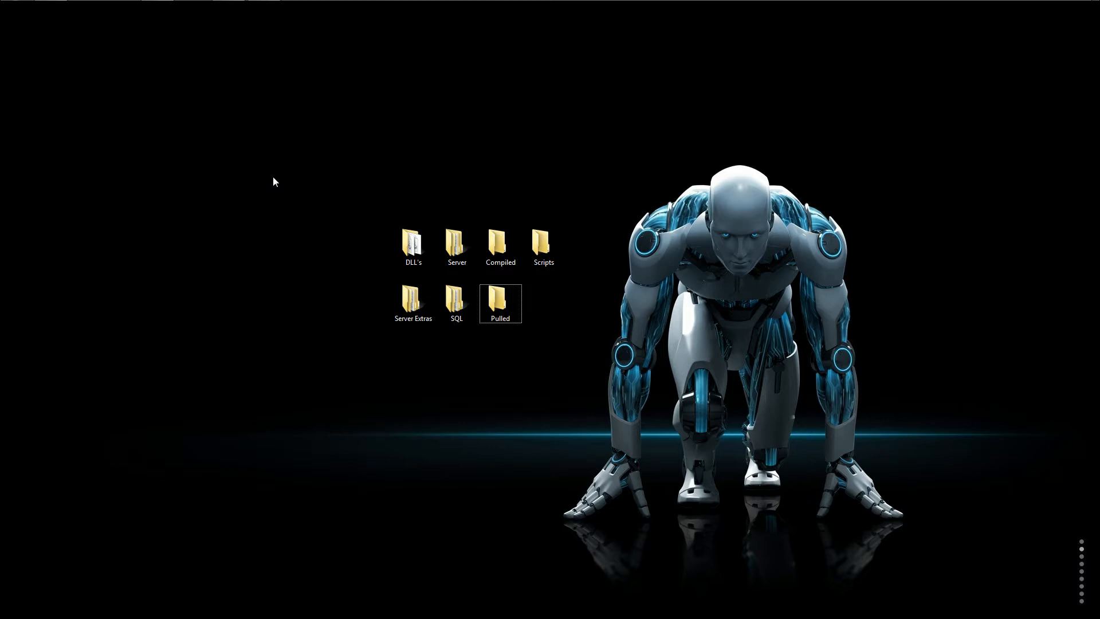
pyautogui.moveTo(296, 184)
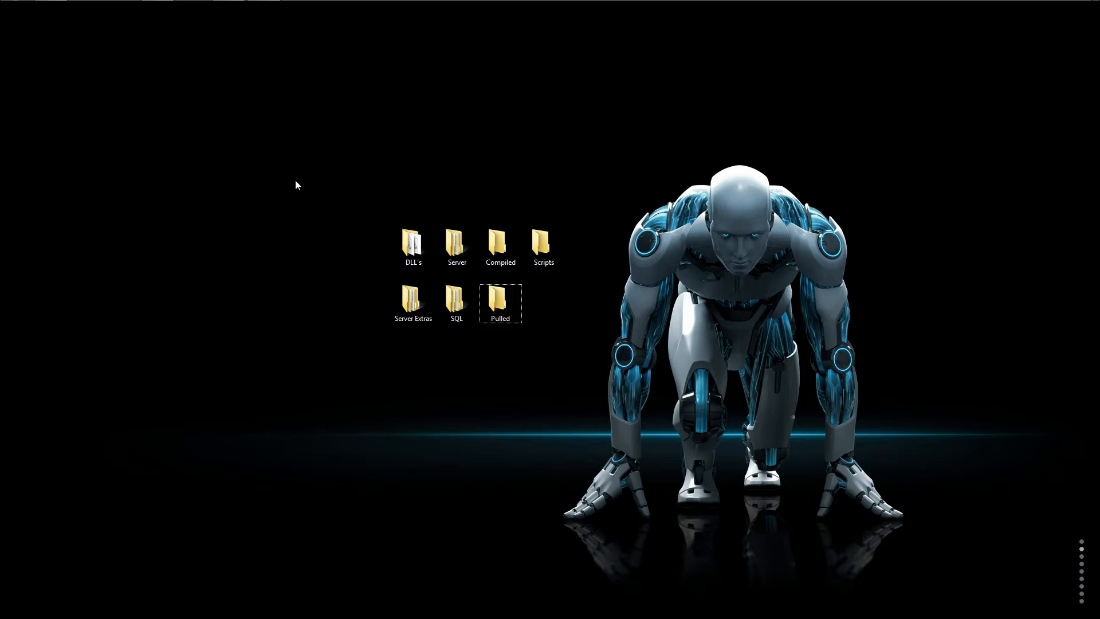
pyautogui.moveTo(533, 329)
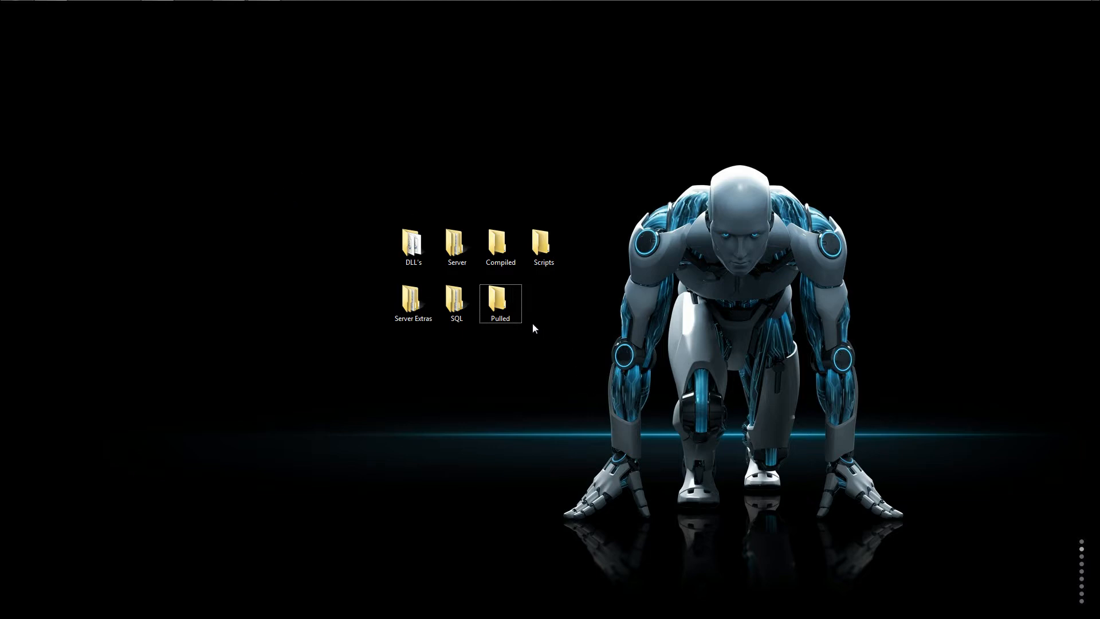
pyautogui.moveTo(488, 337)
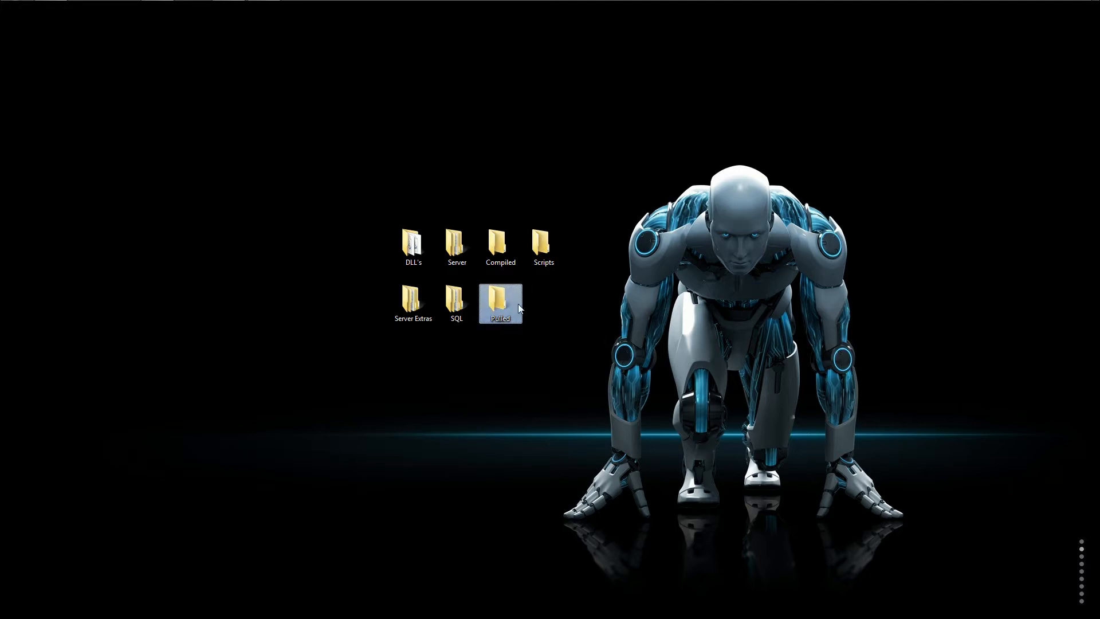
pyautogui.rightClick(499, 302)
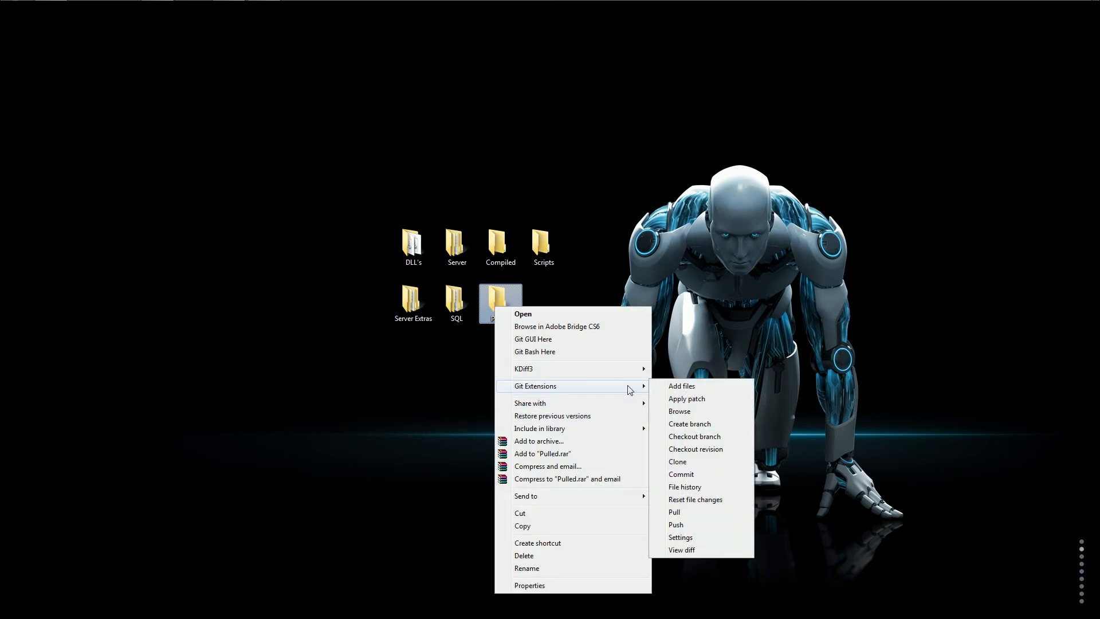
pyautogui.moveTo(699, 525)
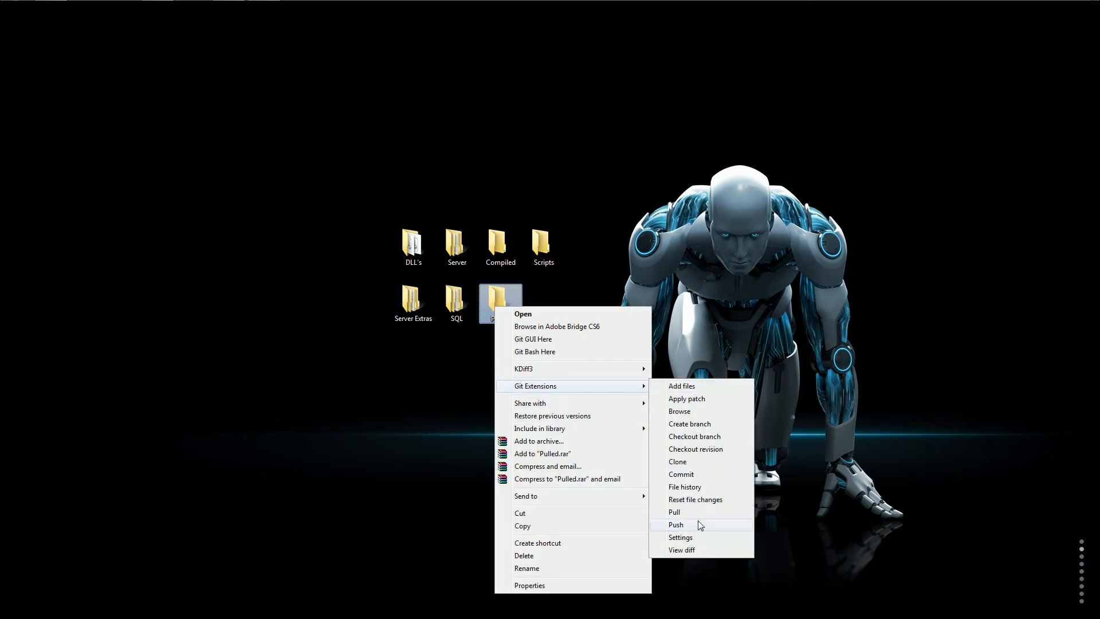
pyautogui.click(677, 460)
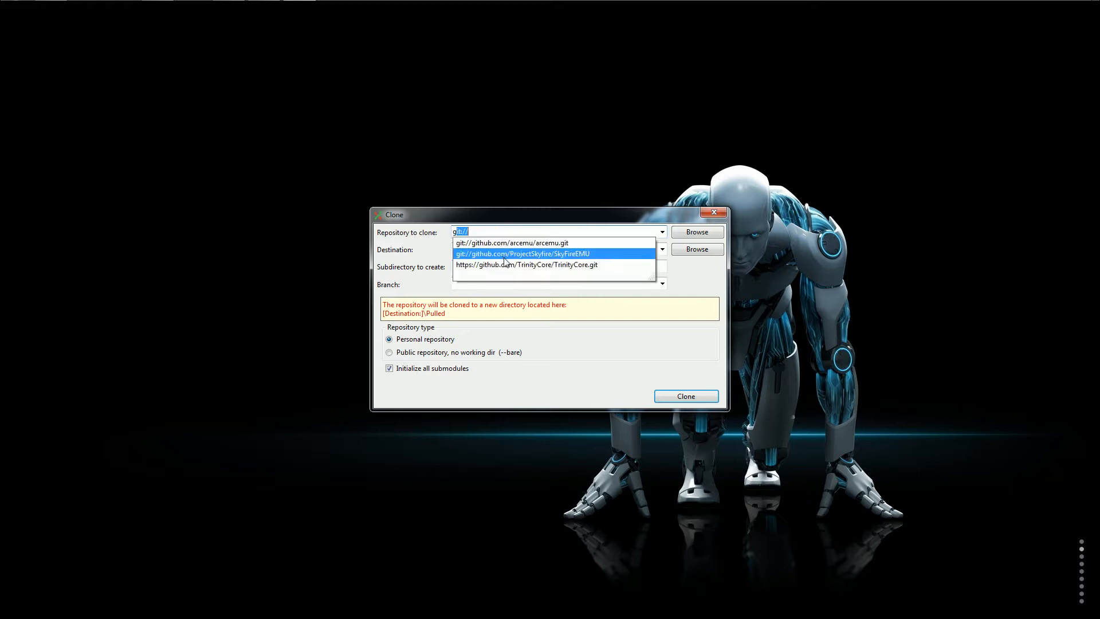
# Select the TrinityCore repository, set destination to Desktop\Pulled, and clear the subdirectory name
pyautogui.click(525, 265)
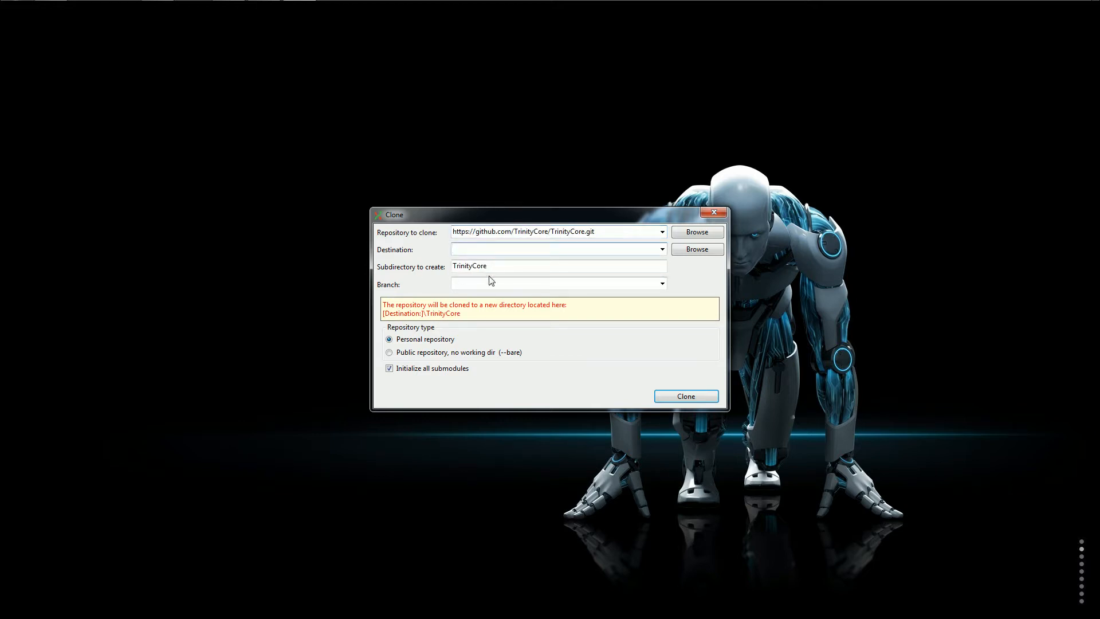
pyautogui.click(696, 249)
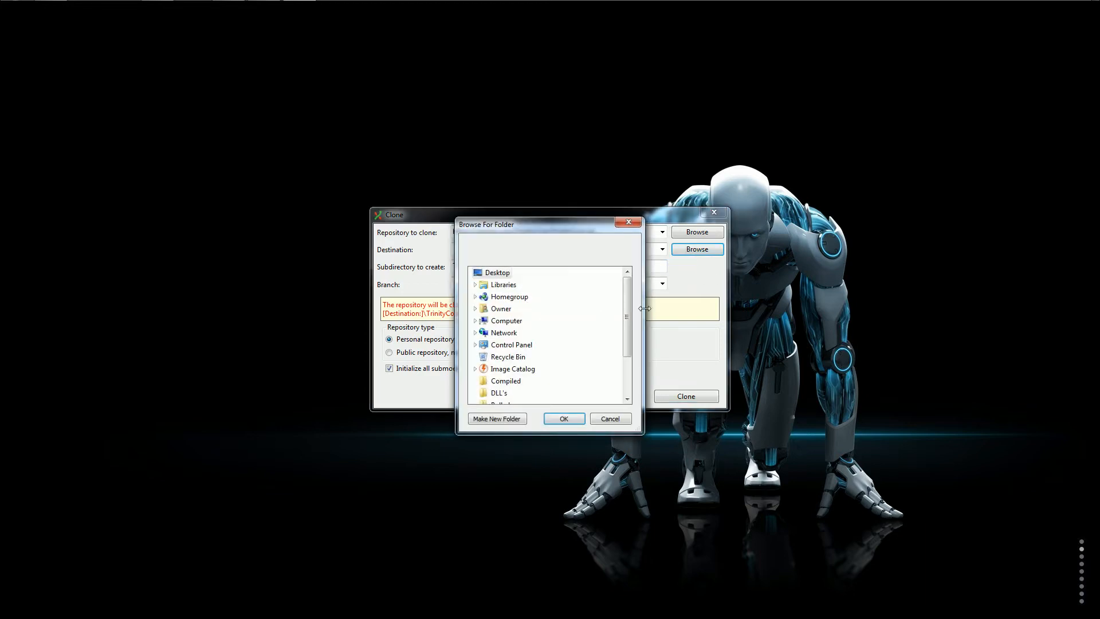
pyautogui.scroll(-3)
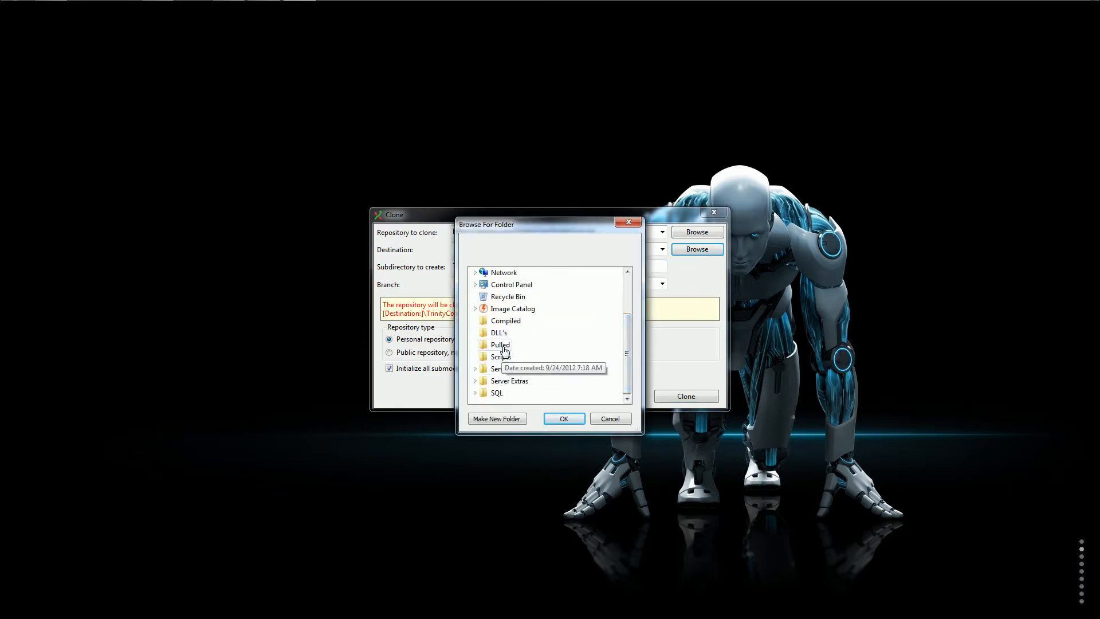
pyautogui.click(563, 418)
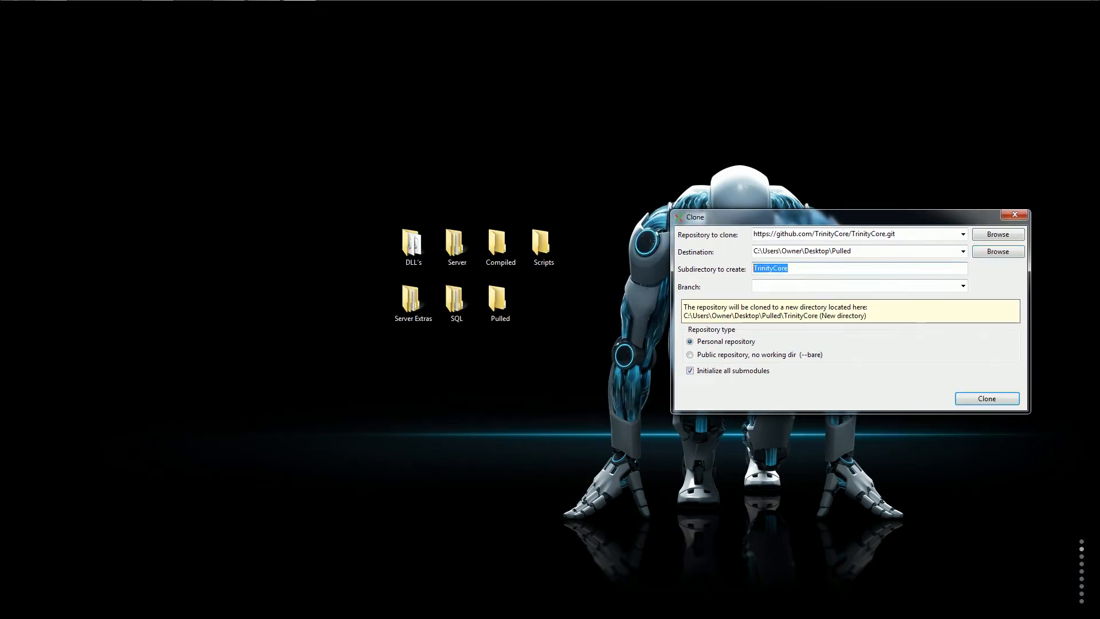
pyautogui.press('Delete')
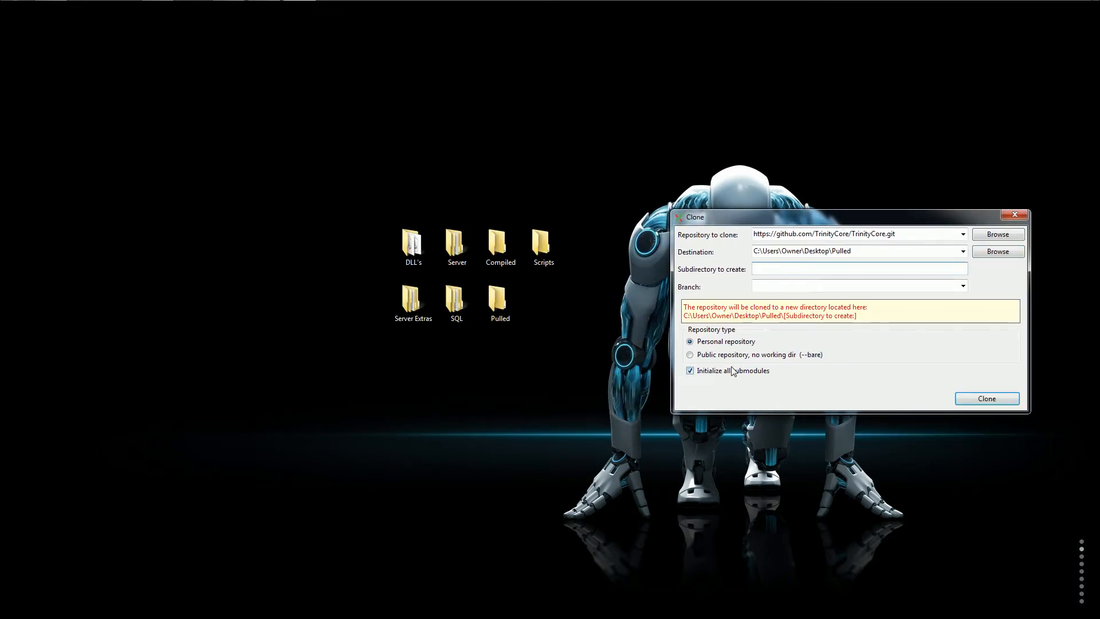
pyautogui.moveTo(986, 399)
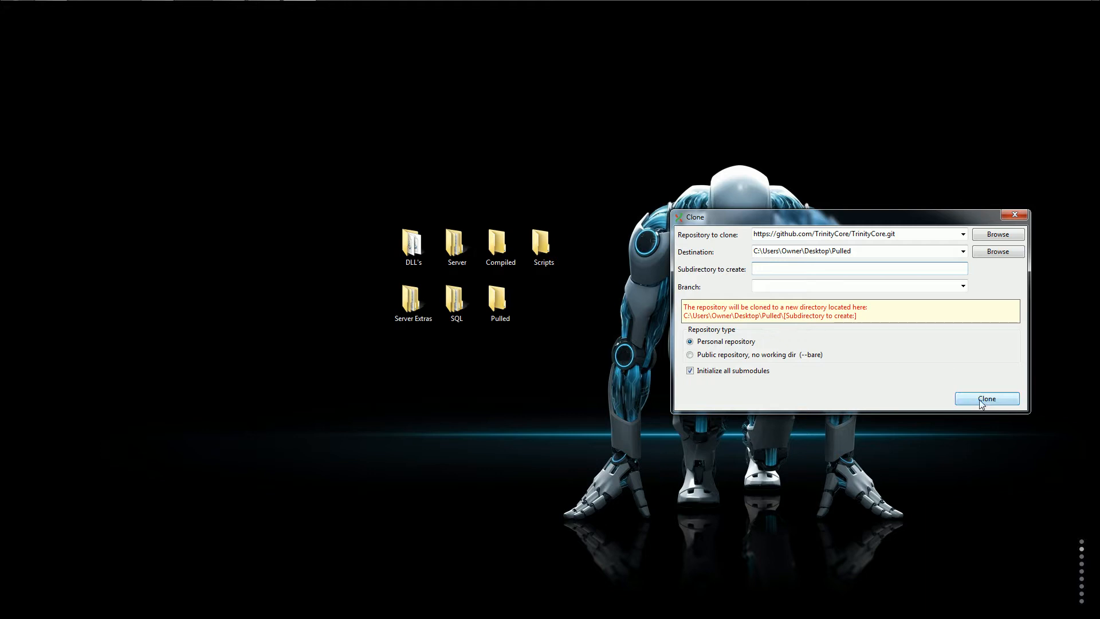
# Attempt the clone, dismiss the non-empty destination error, and create a new Pulled folder
pyautogui.click(987, 398)
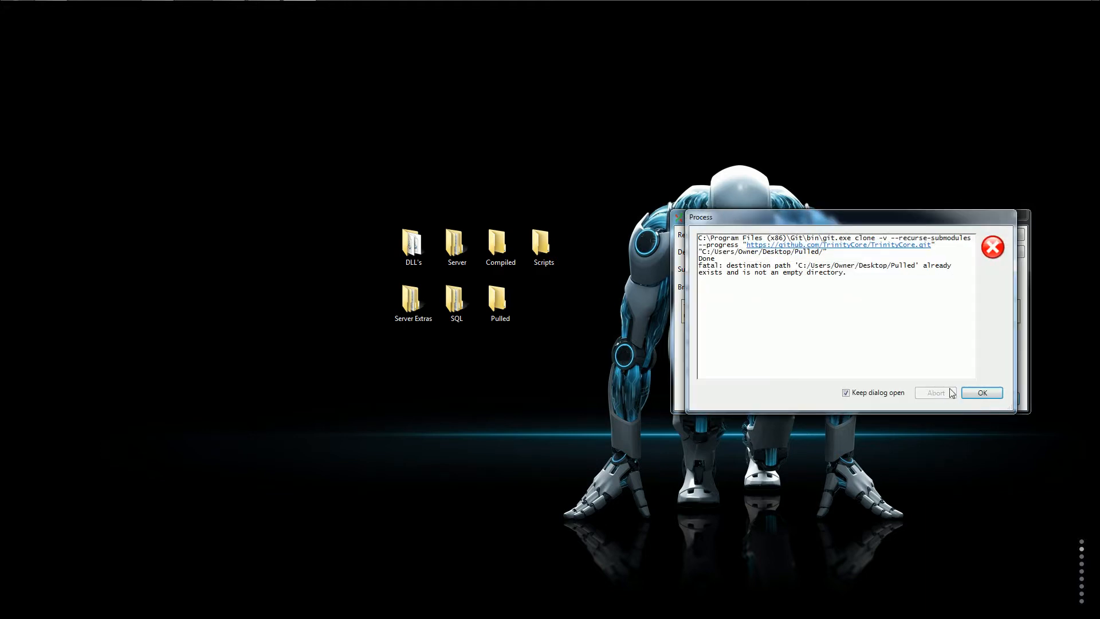
pyautogui.click(981, 392)
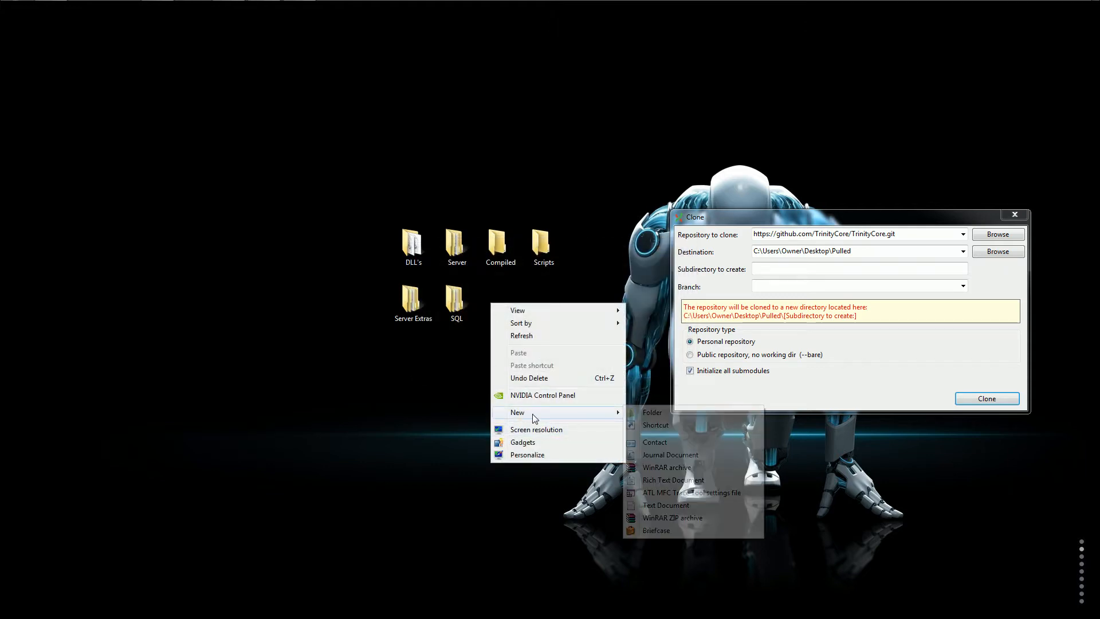
pyautogui.click(652, 412)
pyautogui.write('Pulled')
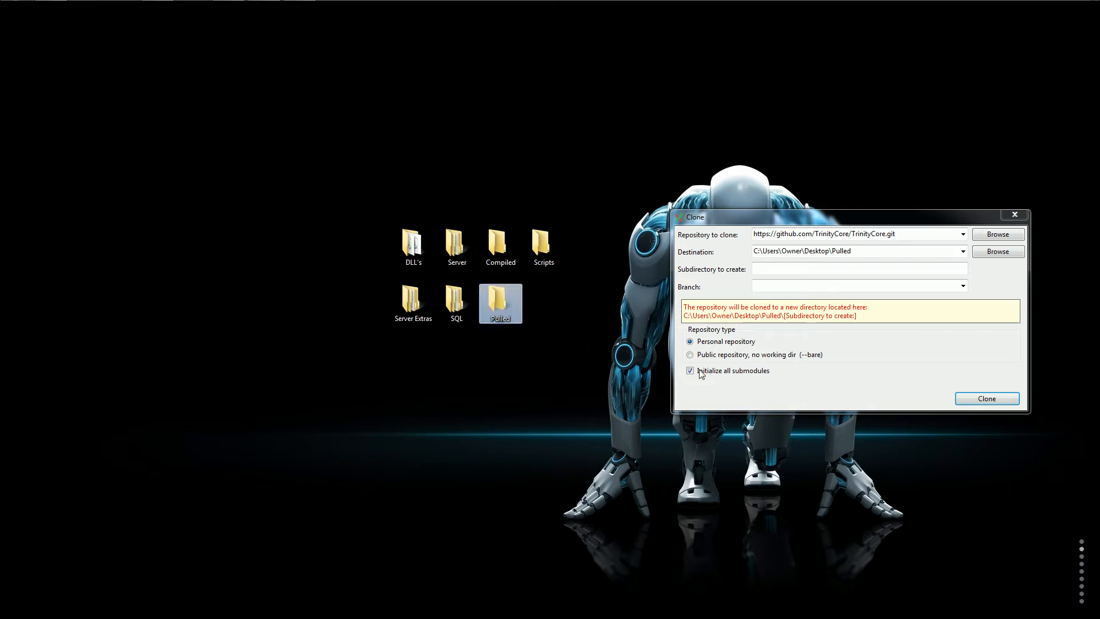
# Restart the TrinityCore clone into the empty Pulled folder and let objects download
pyautogui.click(985, 398)
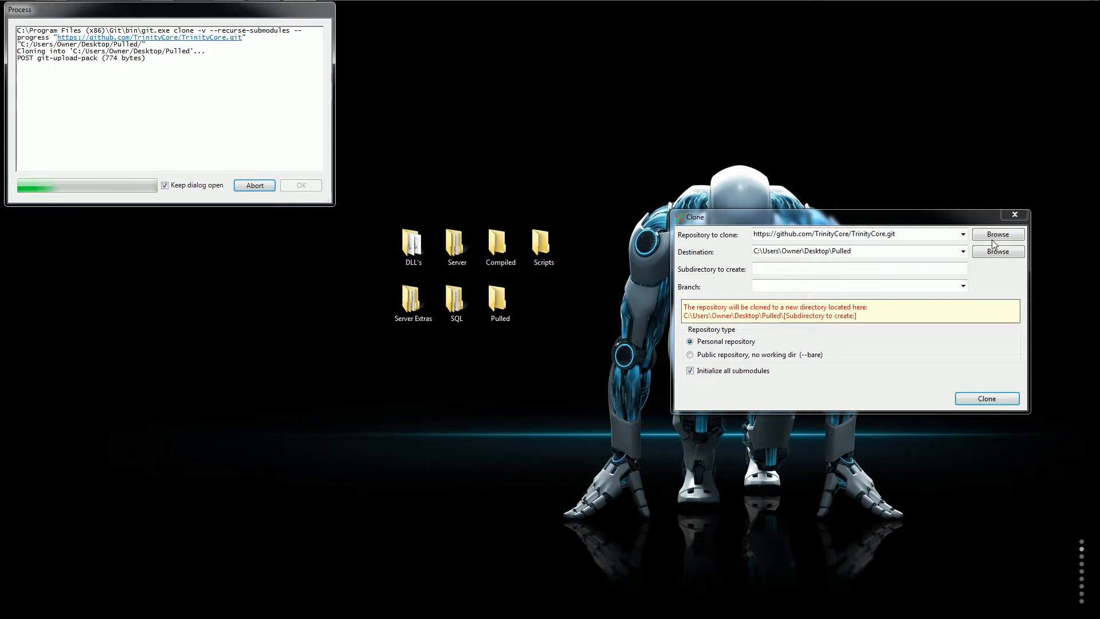
pyautogui.moveTo(762, 134)
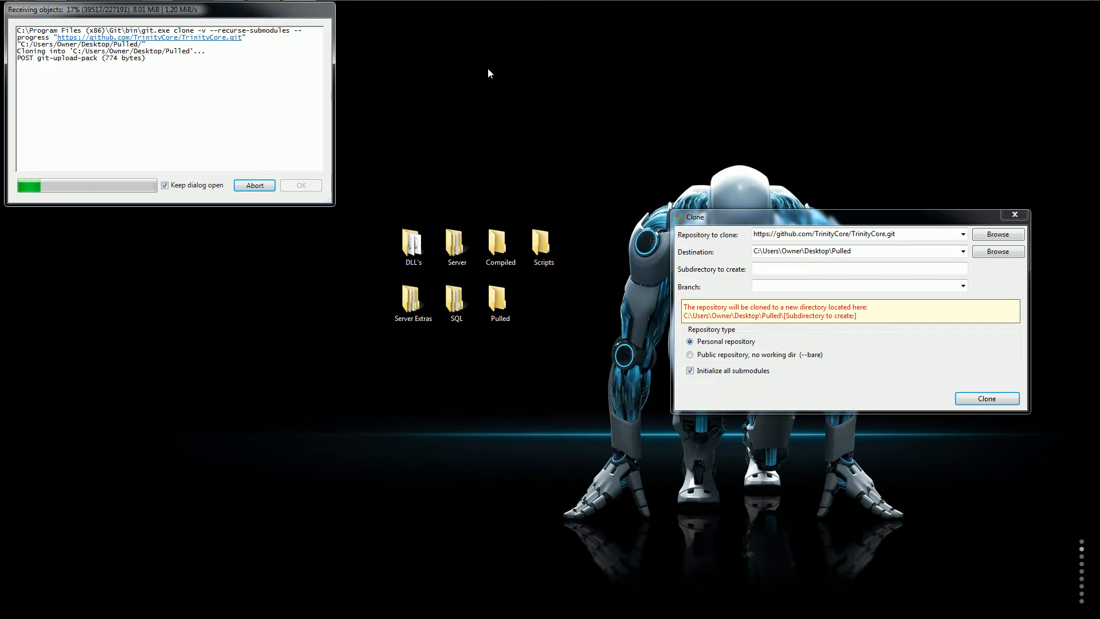
pyautogui.moveTo(504, 115)
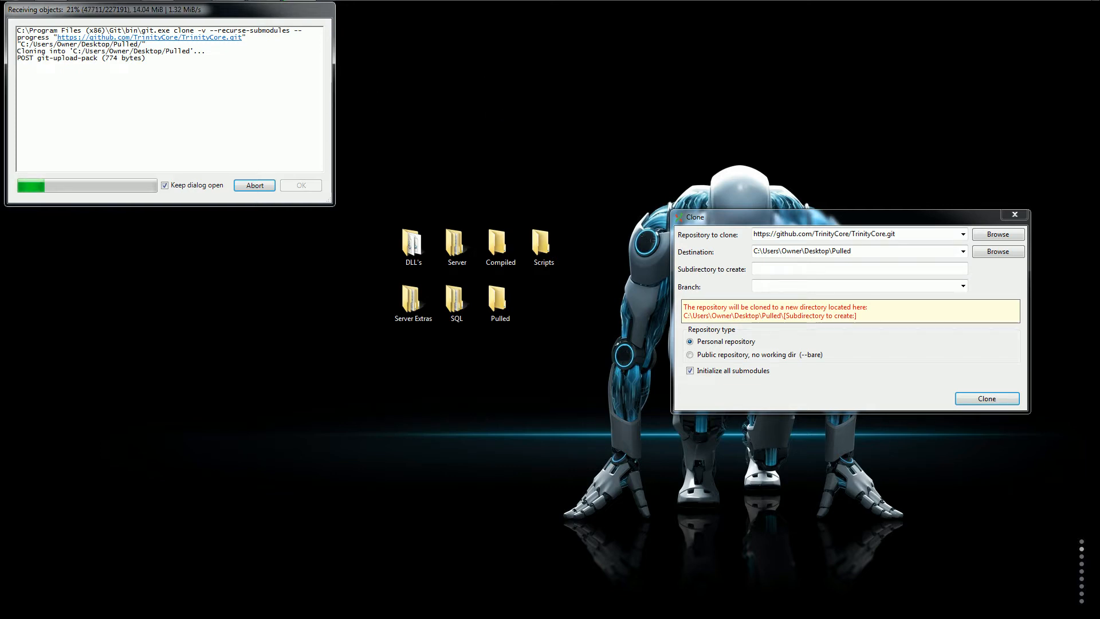
pyautogui.moveTo(404, 210)
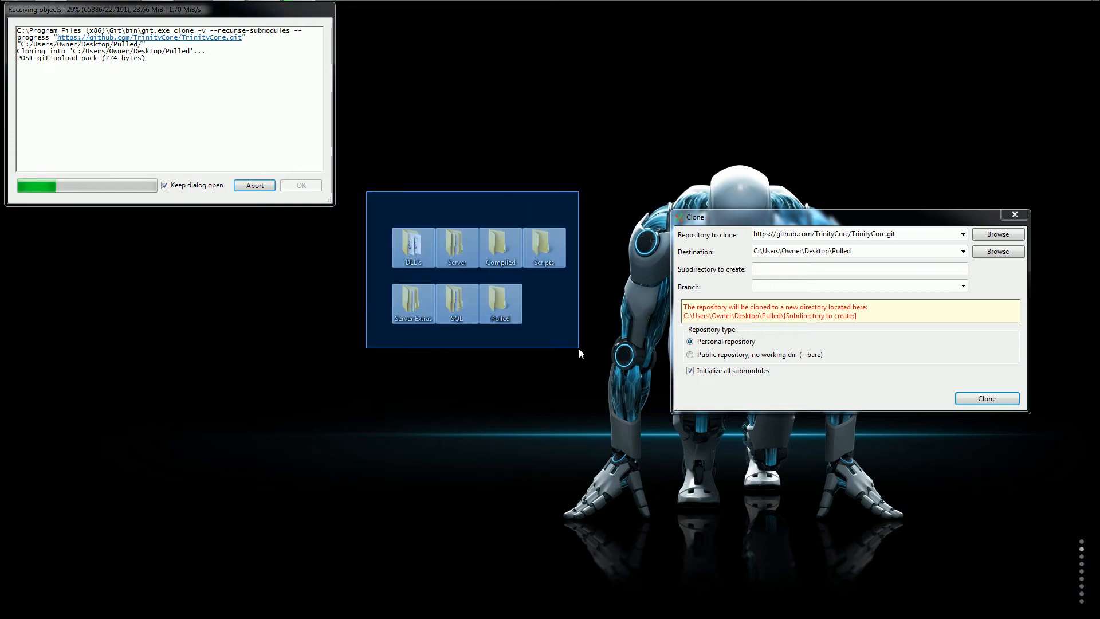
pyautogui.doubleClick(413, 244)
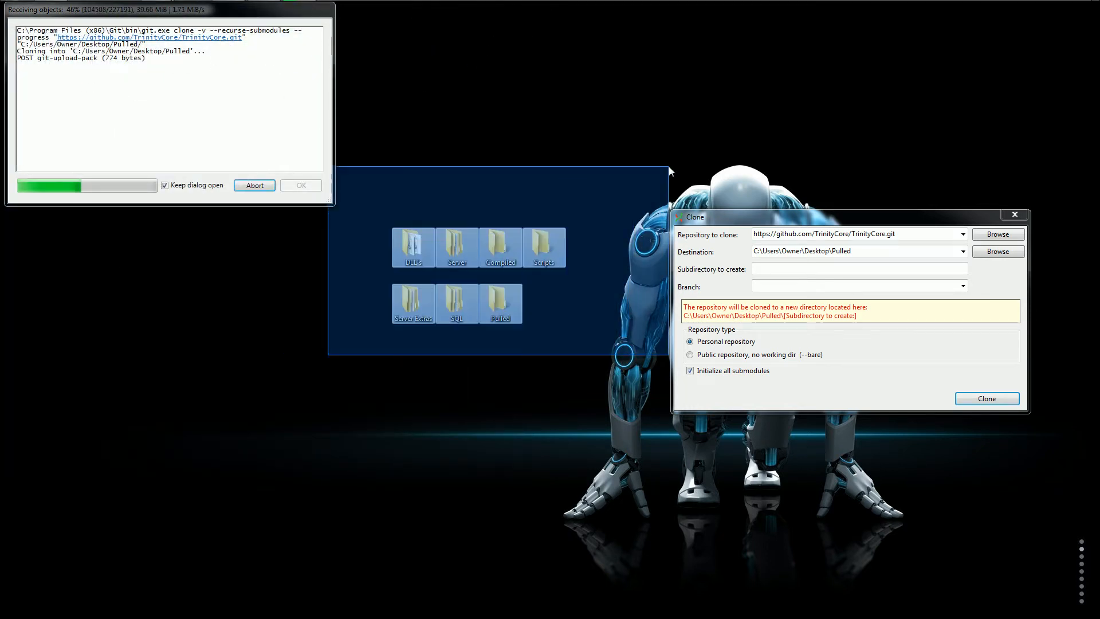
# Browse Server Extras > SQL > base to the World Base and Updates scripts
pyautogui.doubleClick(413, 303)
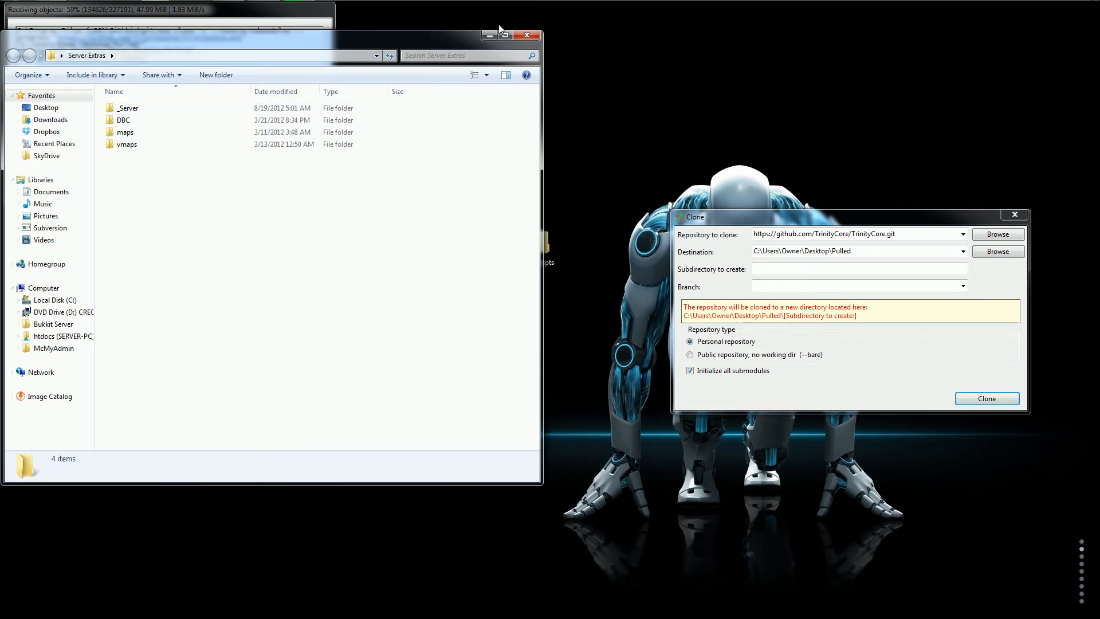
pyautogui.click(125, 131)
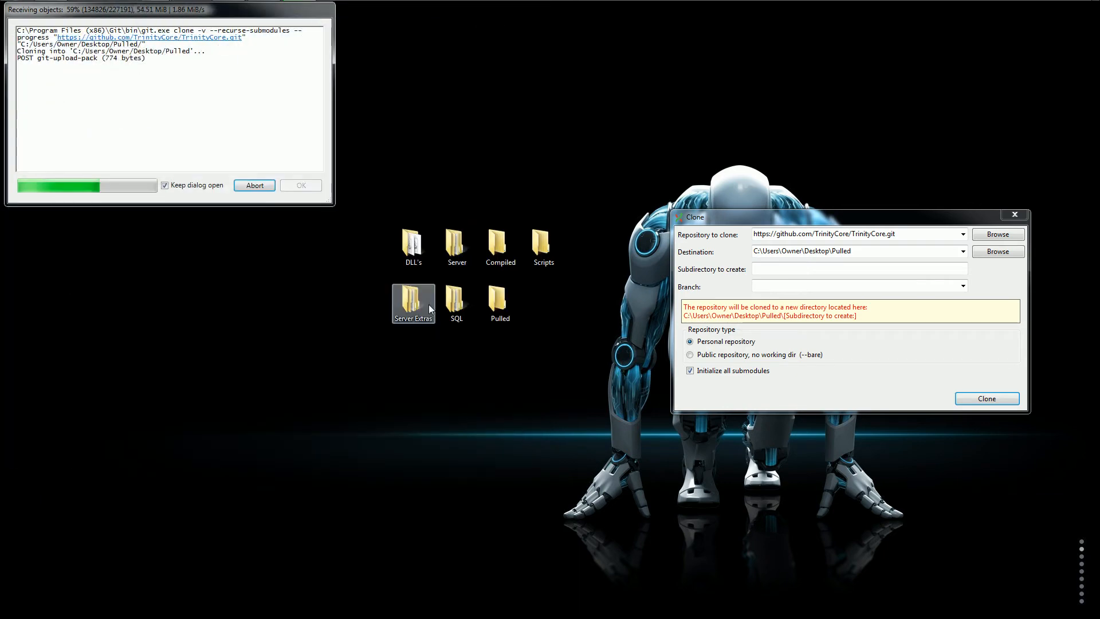
pyautogui.doubleClick(456, 298)
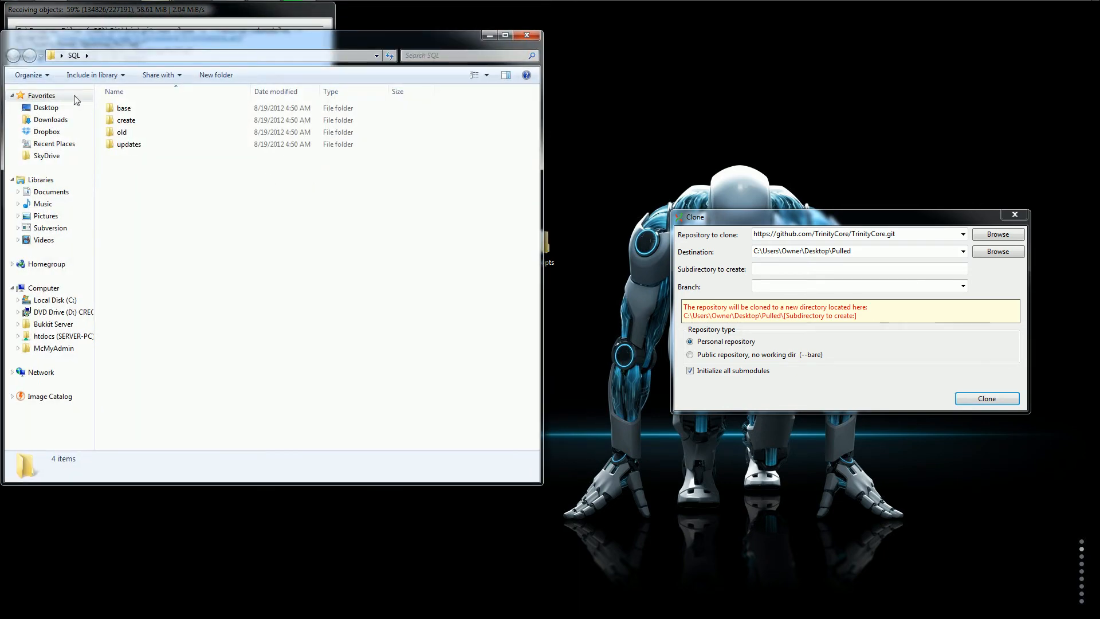
pyautogui.doubleClick(123, 107)
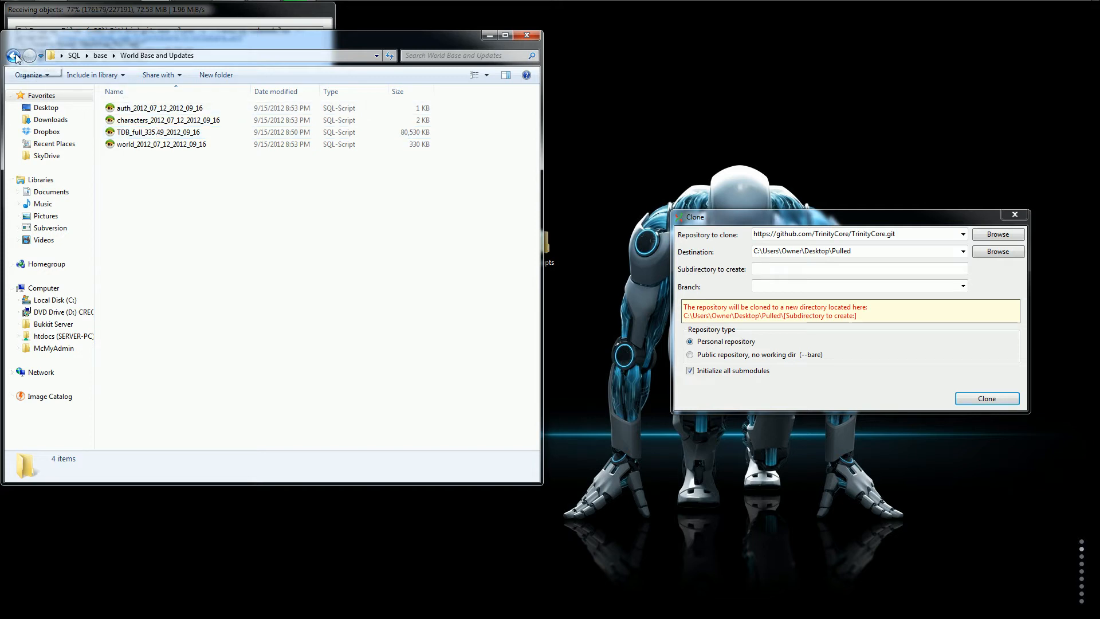
pyautogui.click(985, 399)
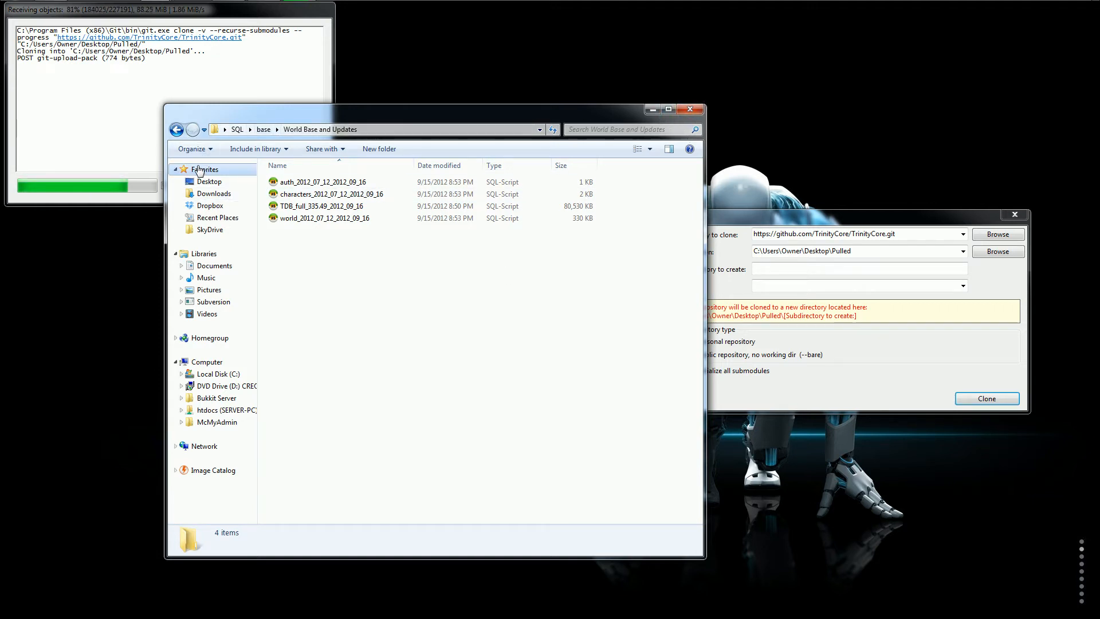
pyautogui.click(177, 129)
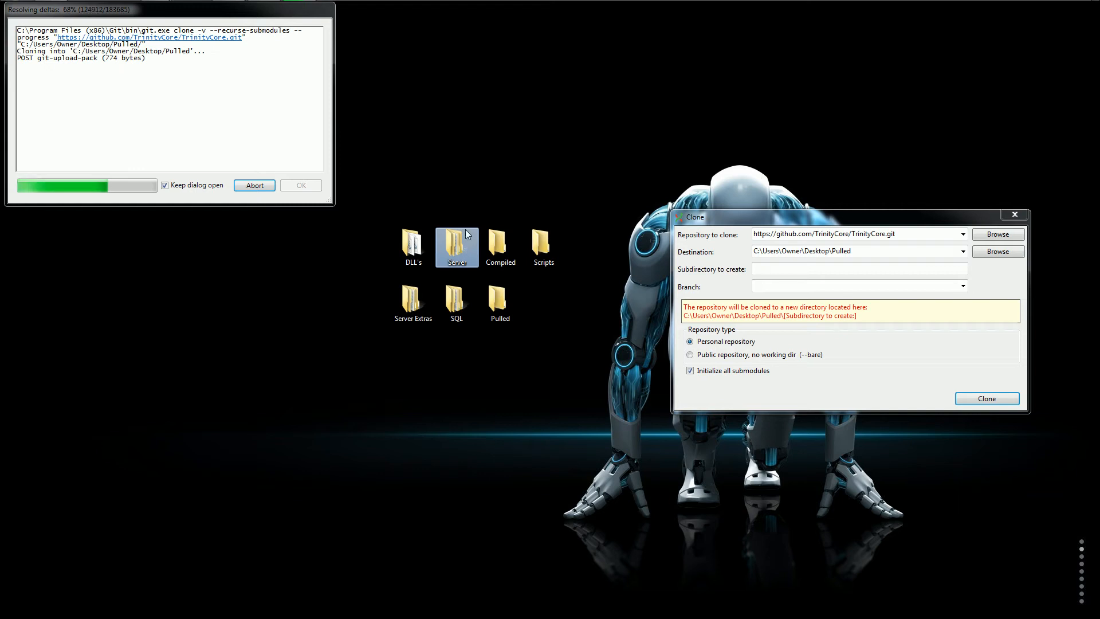
pyautogui.moveTo(402, 208)
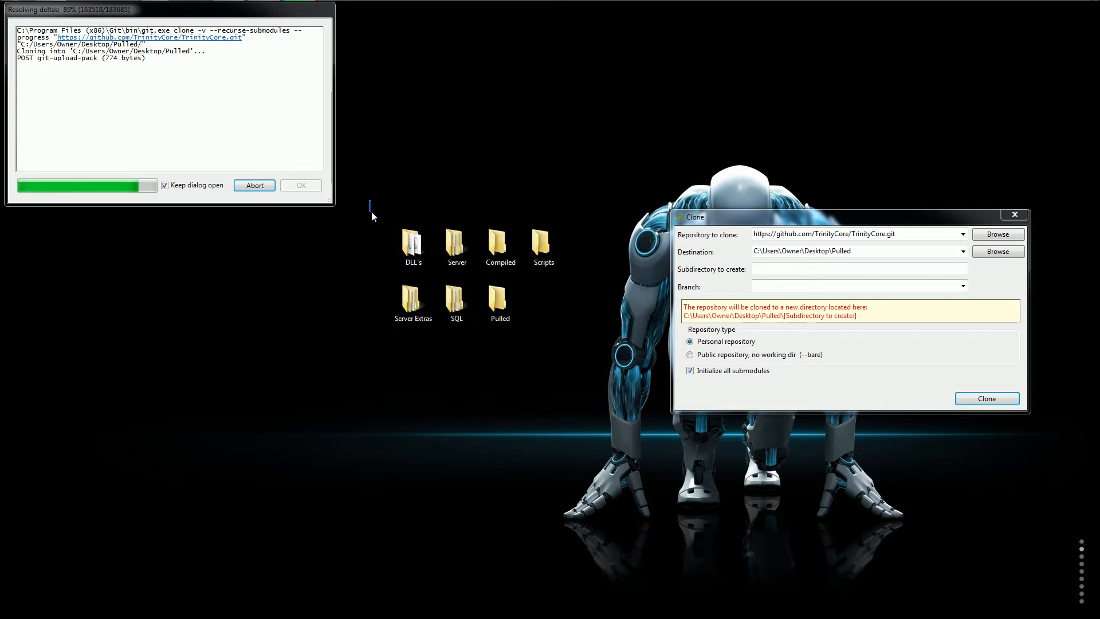
pyautogui.moveTo(543, 246)
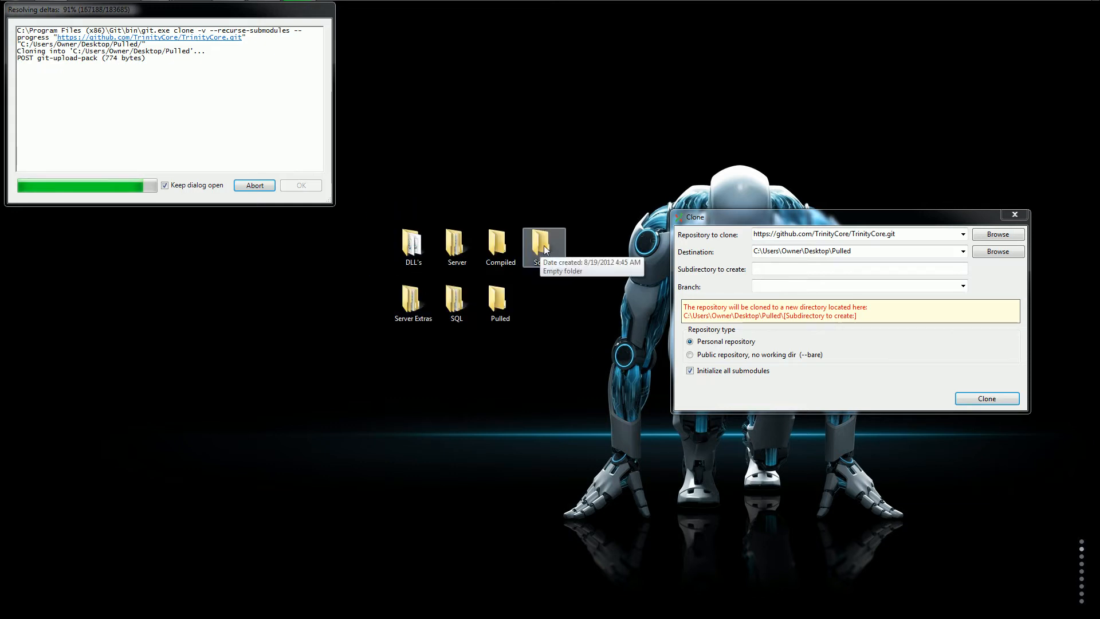
pyautogui.moveTo(456, 244)
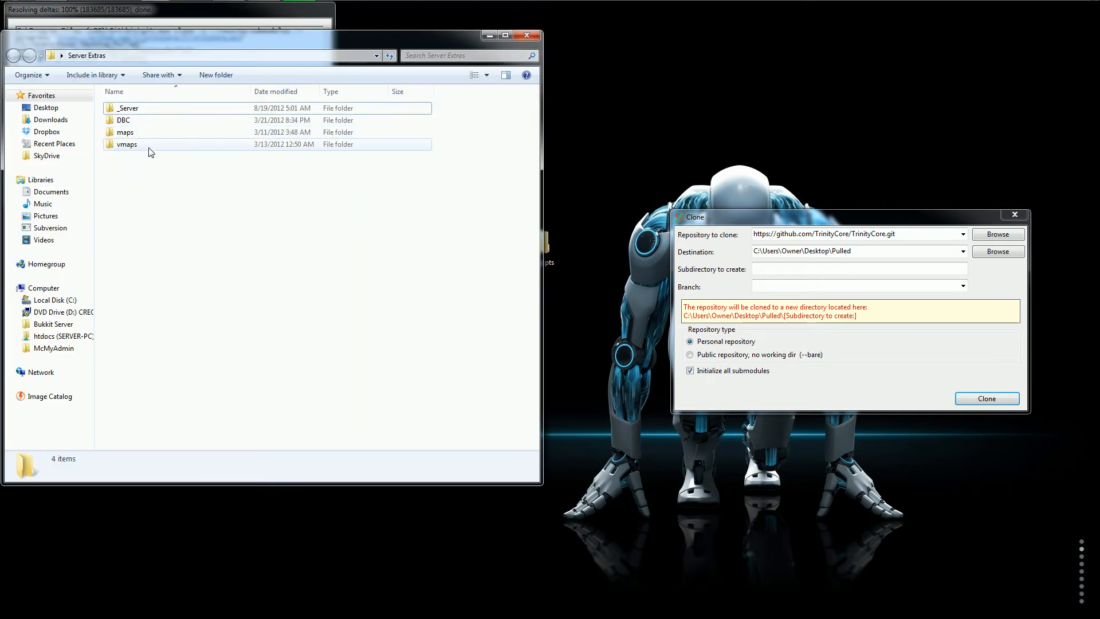
# Browse the _Server folder and its htdocs subfolder, then close the Explorer window
pyautogui.doubleClick(128, 108)
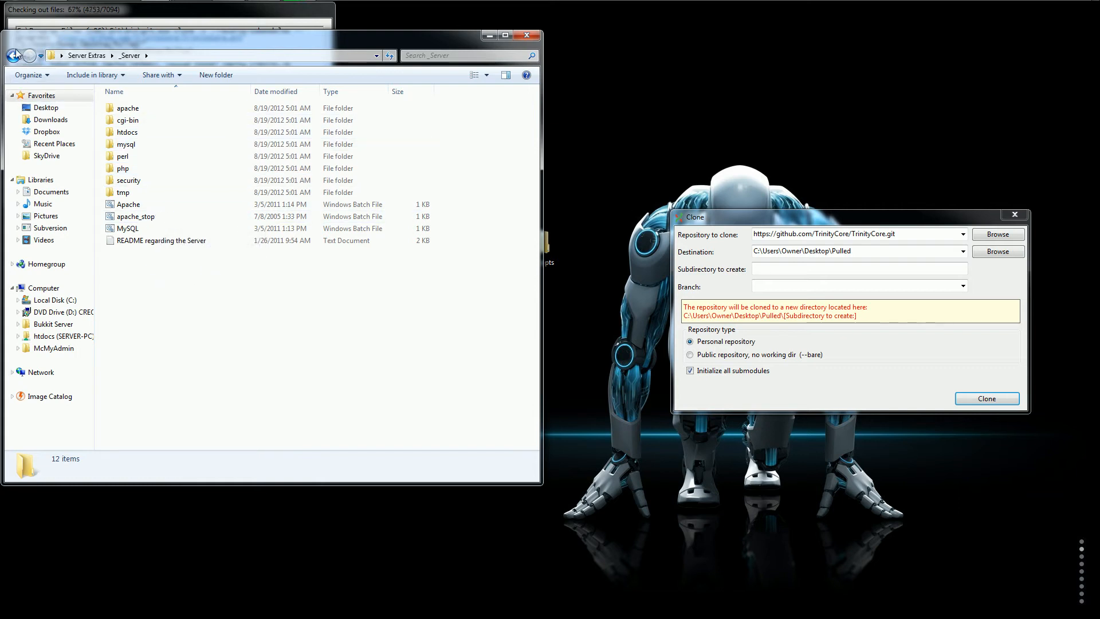
pyautogui.click(13, 55)
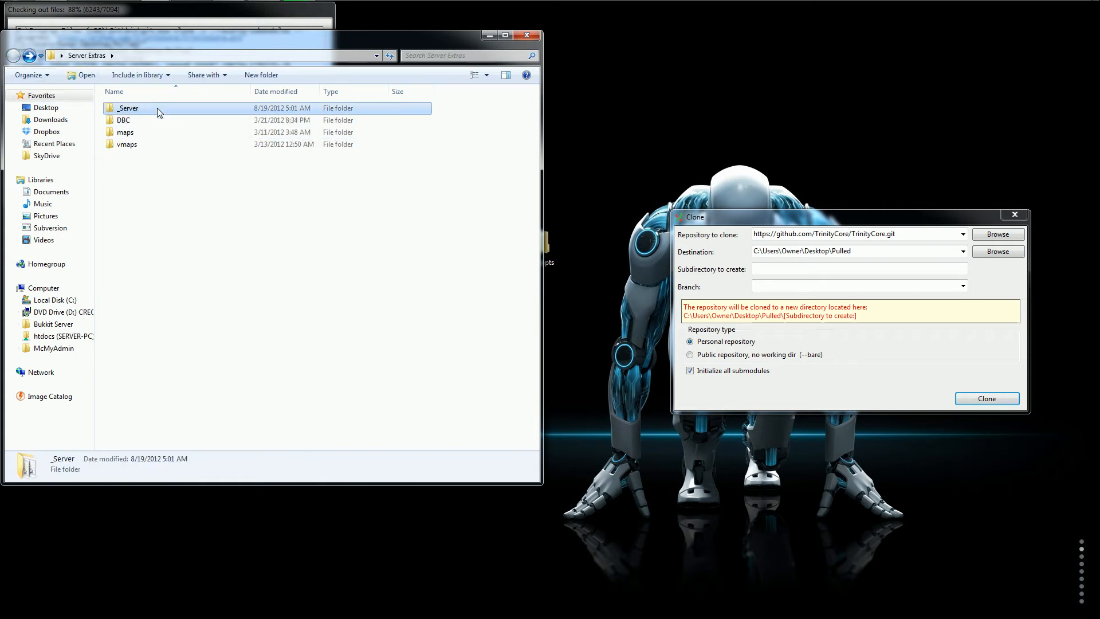
pyautogui.doubleClick(129, 108)
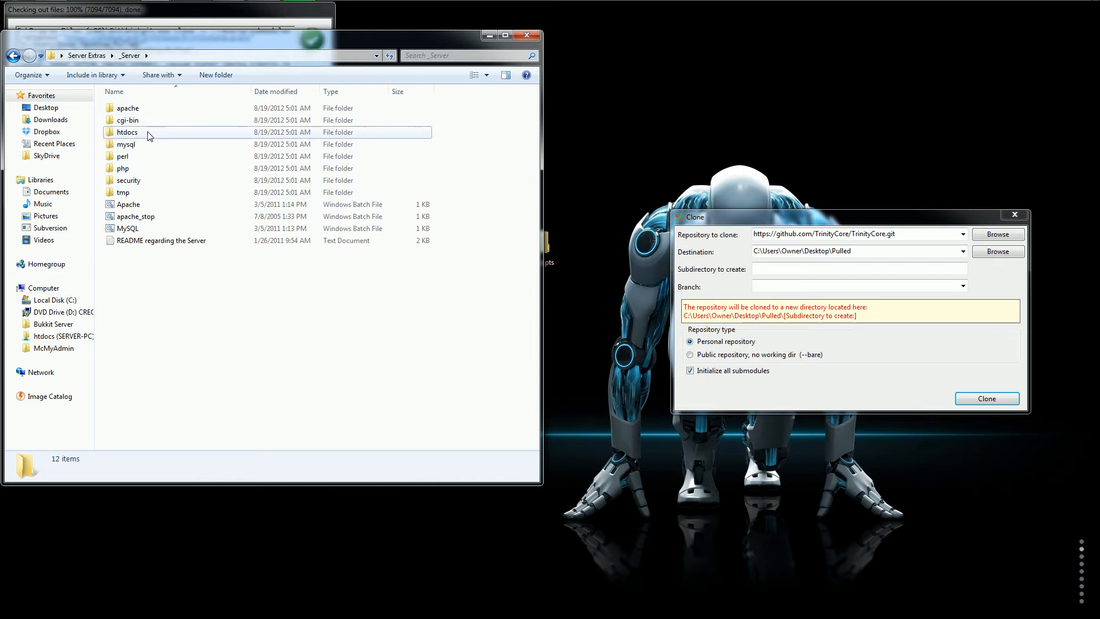
pyautogui.doubleClick(127, 132)
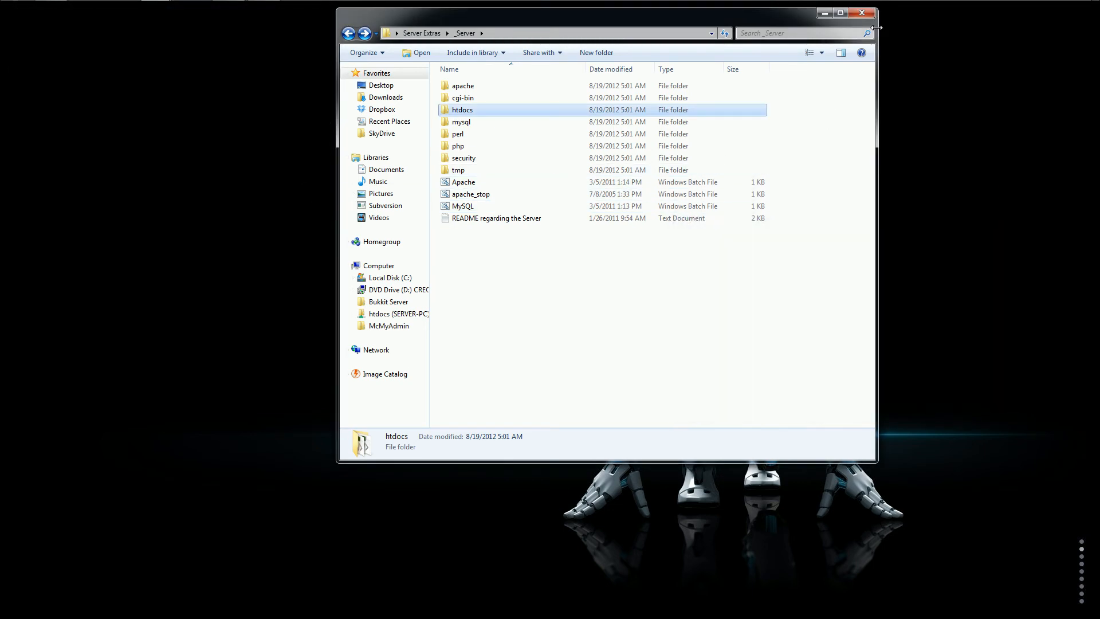
pyautogui.click(862, 13)
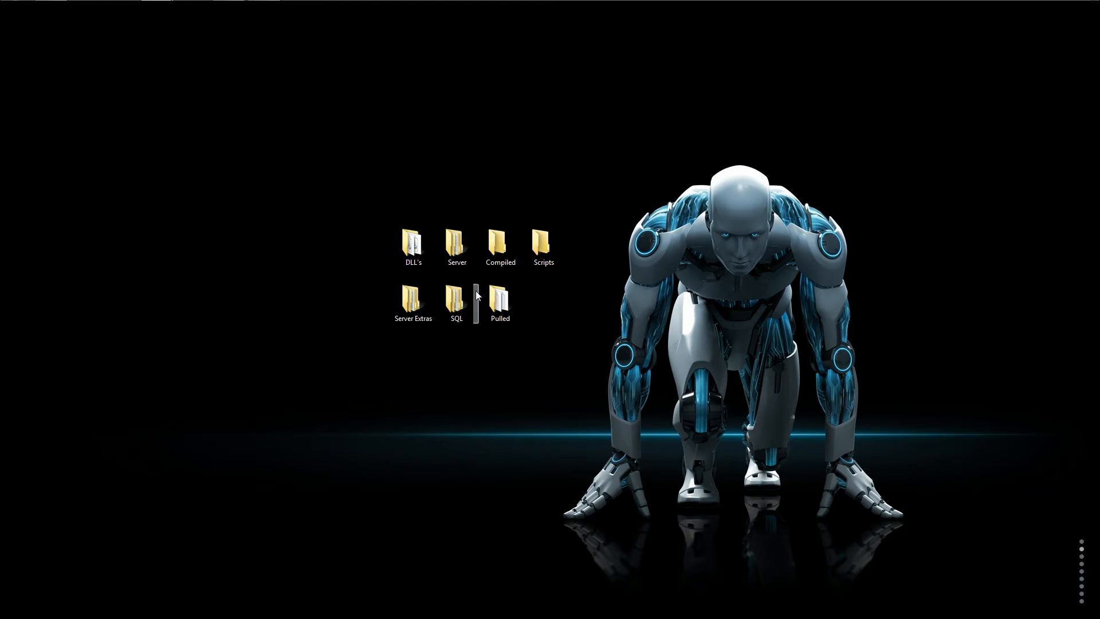
# Inspect the cloned cmake, src and CMakeLists files in Pulled, then close the window
pyautogui.doubleClick(499, 297)
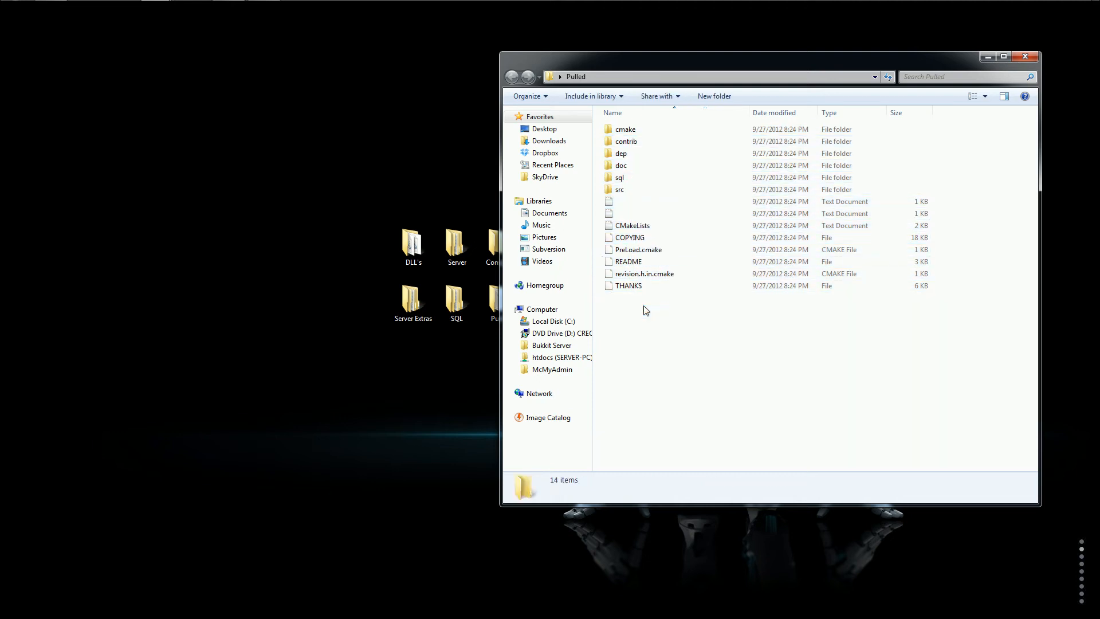
pyautogui.moveTo(662, 333)
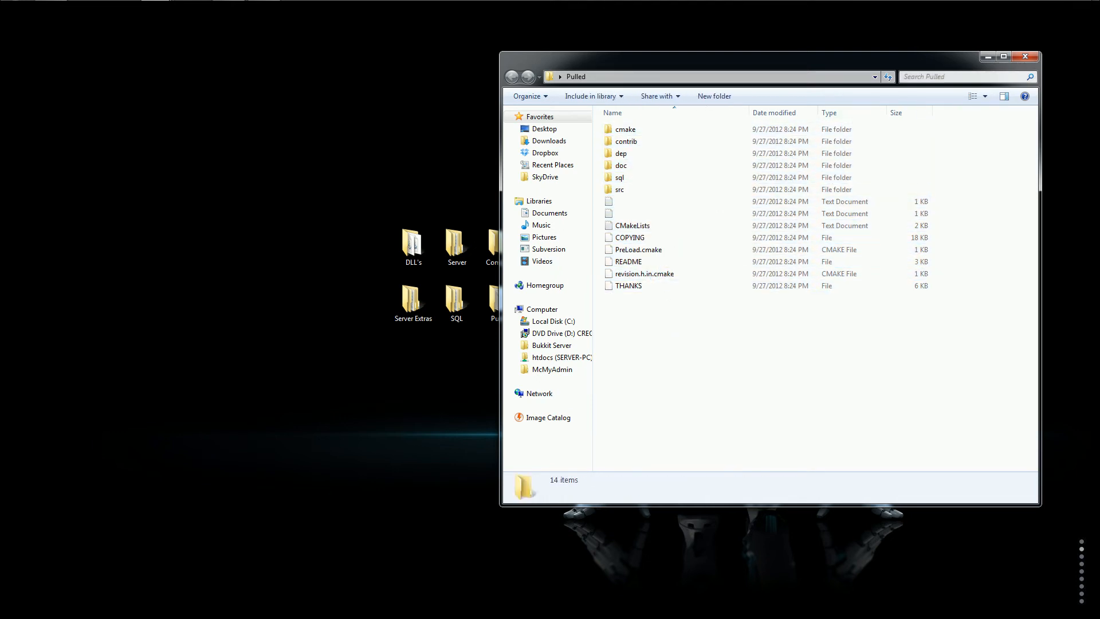
pyautogui.click(1025, 56)
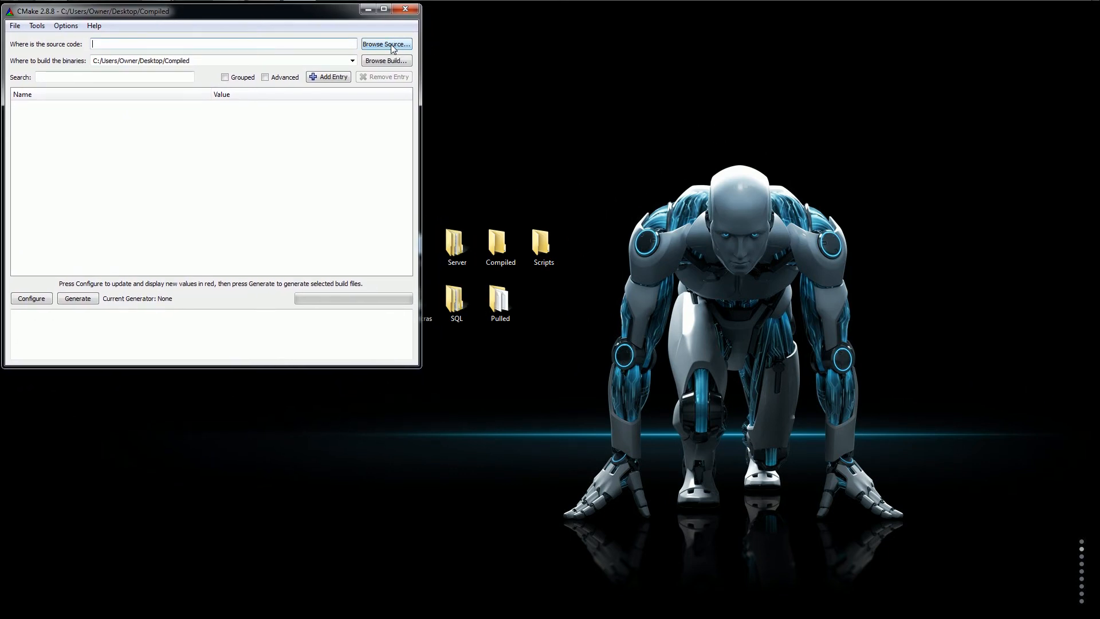
# Set CMake's source code location to Desktop\Pulled through Browse For Folder
pyautogui.click(386, 43)
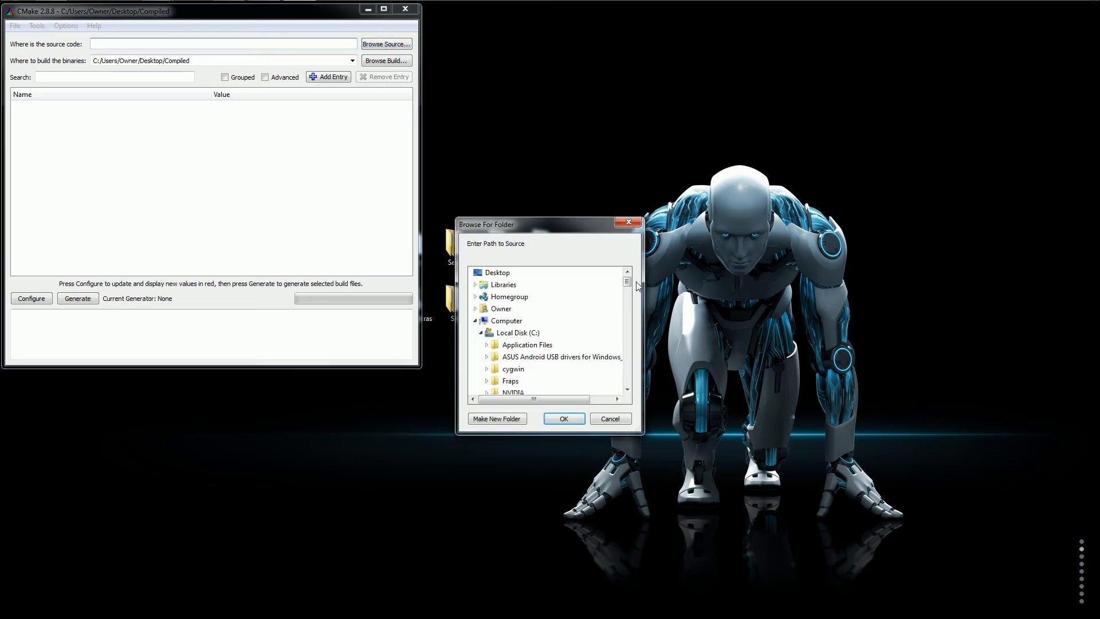
pyautogui.scroll(-3)
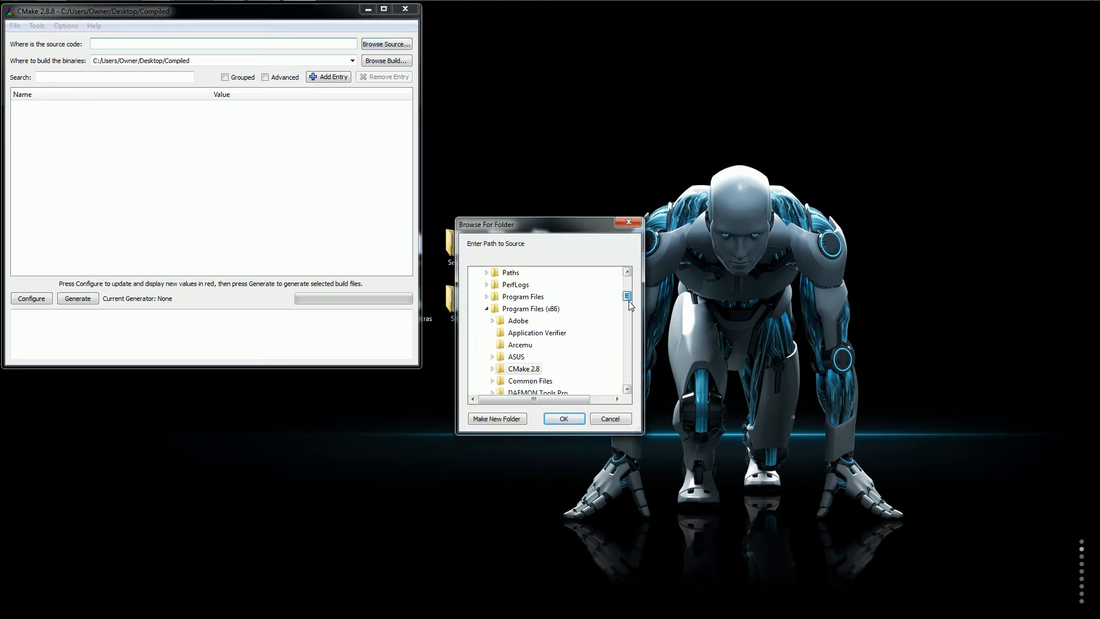
pyautogui.scroll(-3)
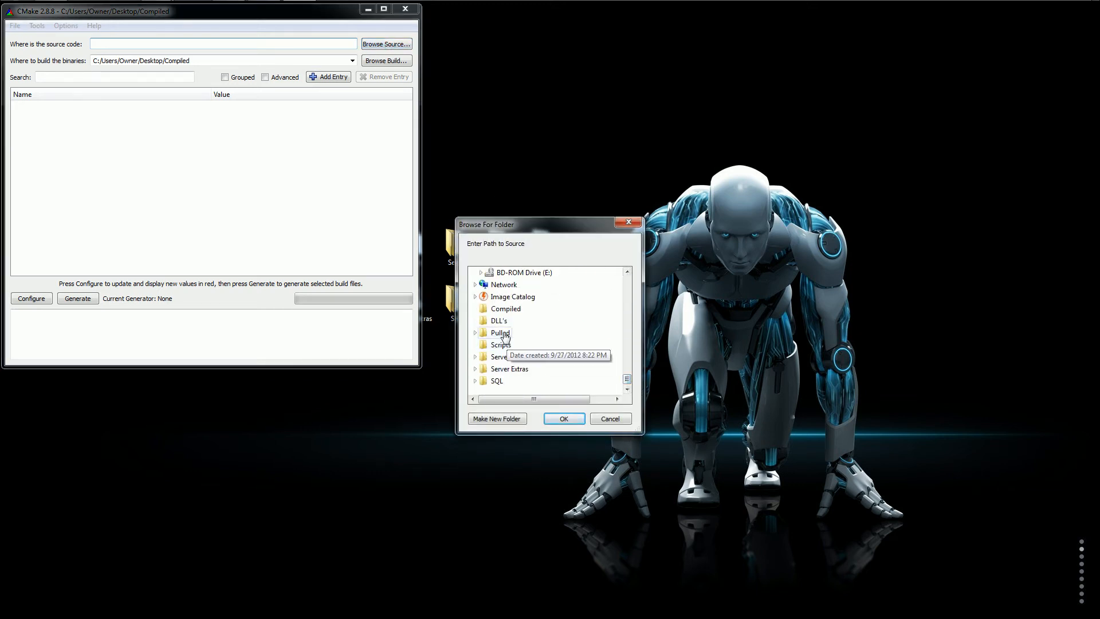
pyautogui.click(563, 418)
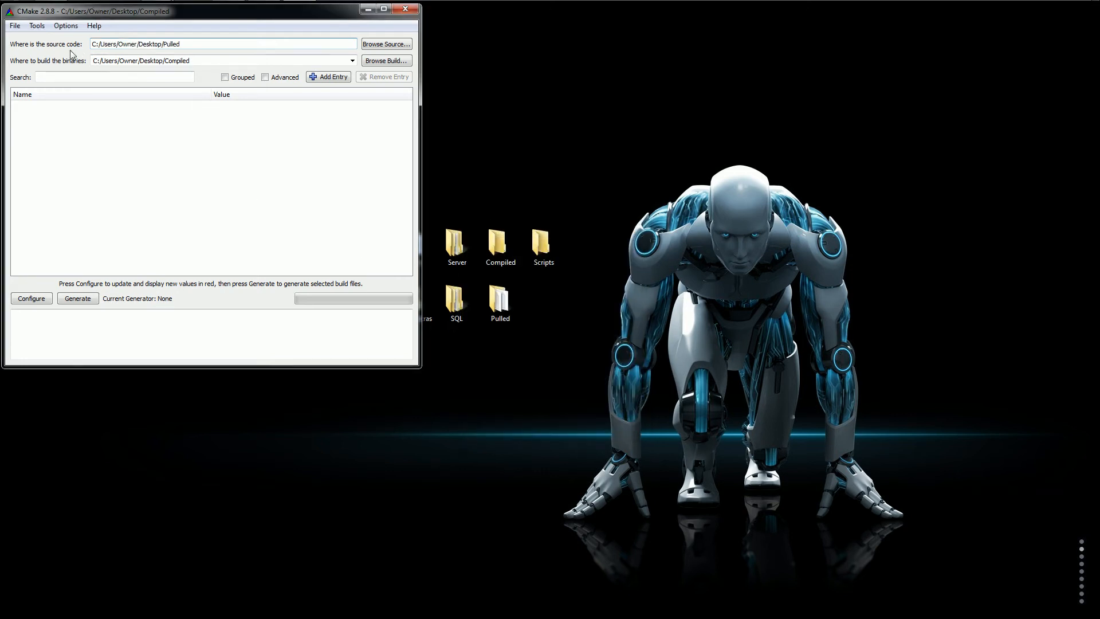
pyautogui.click(500, 246)
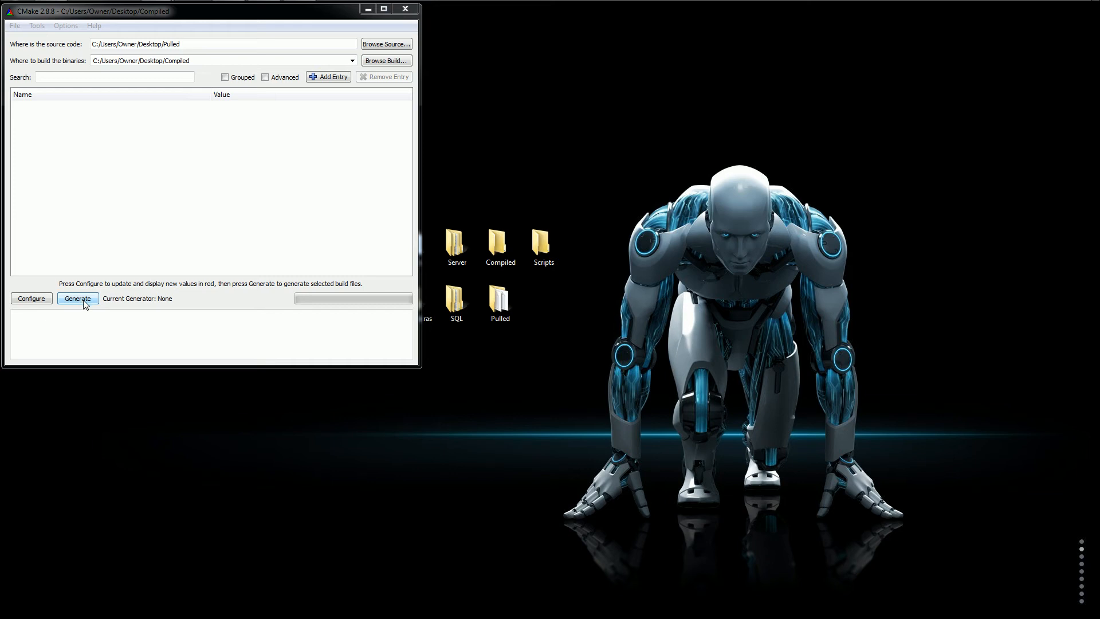
# Run Configure and choose Visual Studio 9 2008 with default native compilers
pyautogui.click(31, 298)
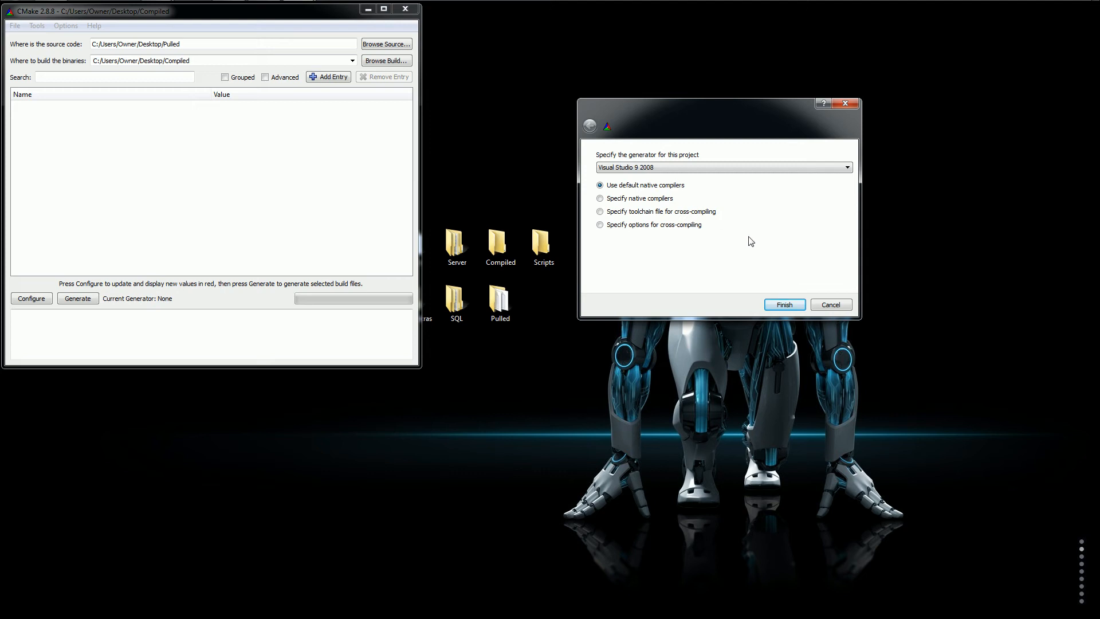
pyautogui.moveTo(247, 204)
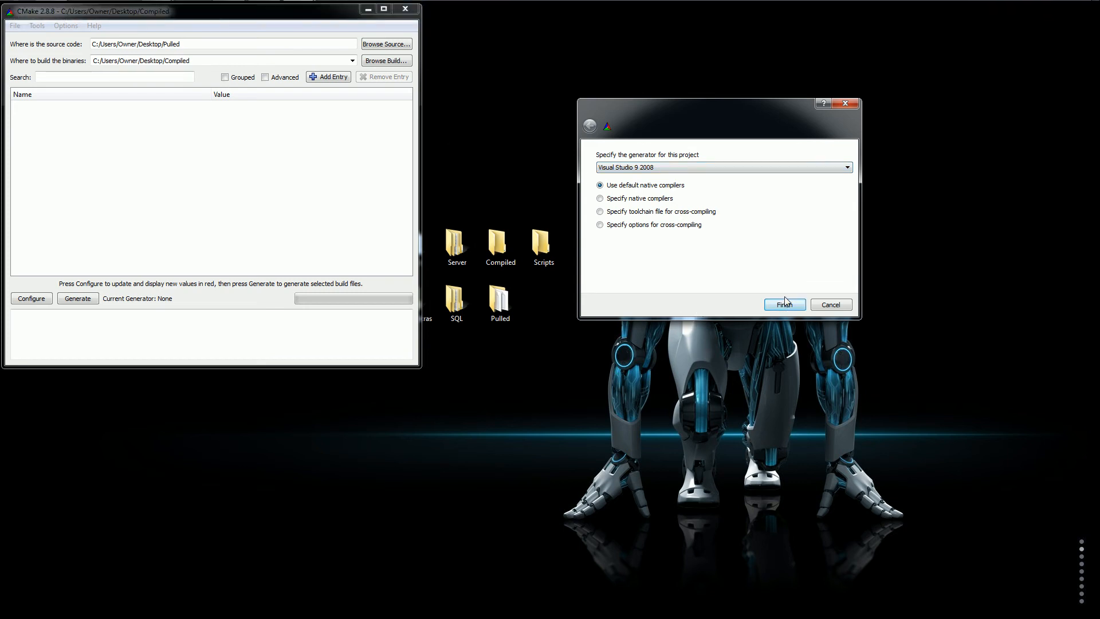
pyautogui.moveTo(702, 247)
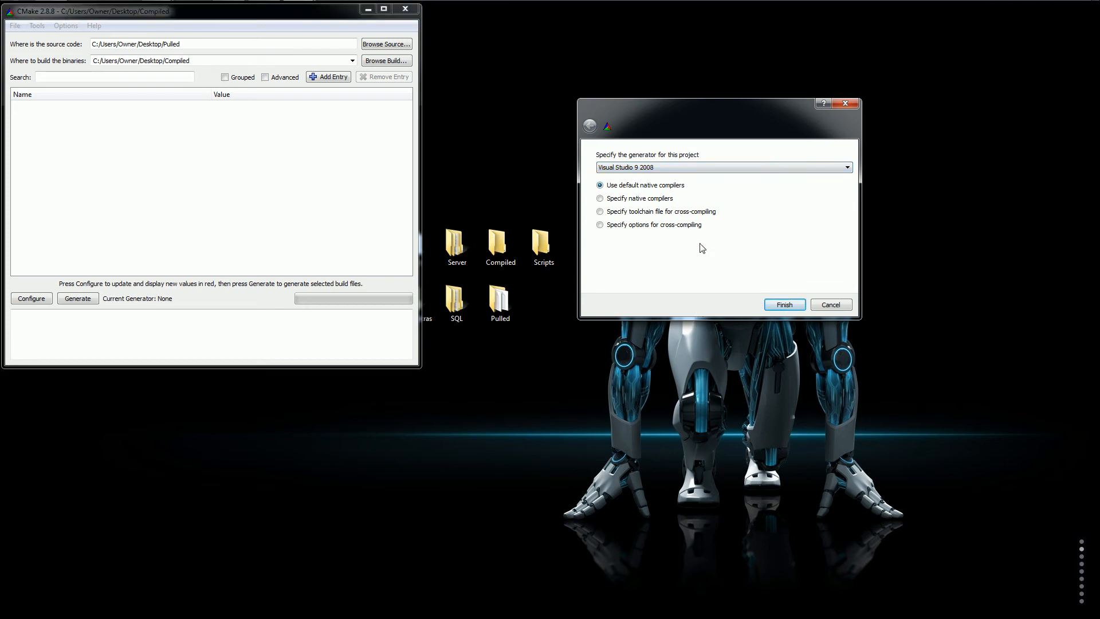
pyautogui.moveTo(792, 197)
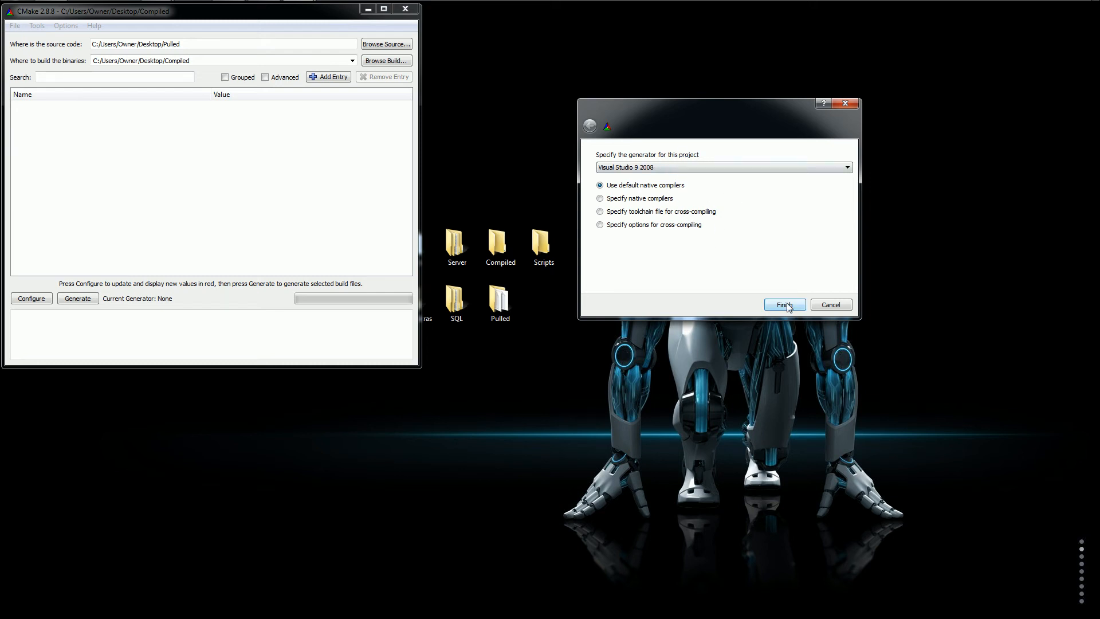
# Finish the Visual Studio 9 2008 configure and review options, leaving TOOLS disabled
pyautogui.click(784, 304)
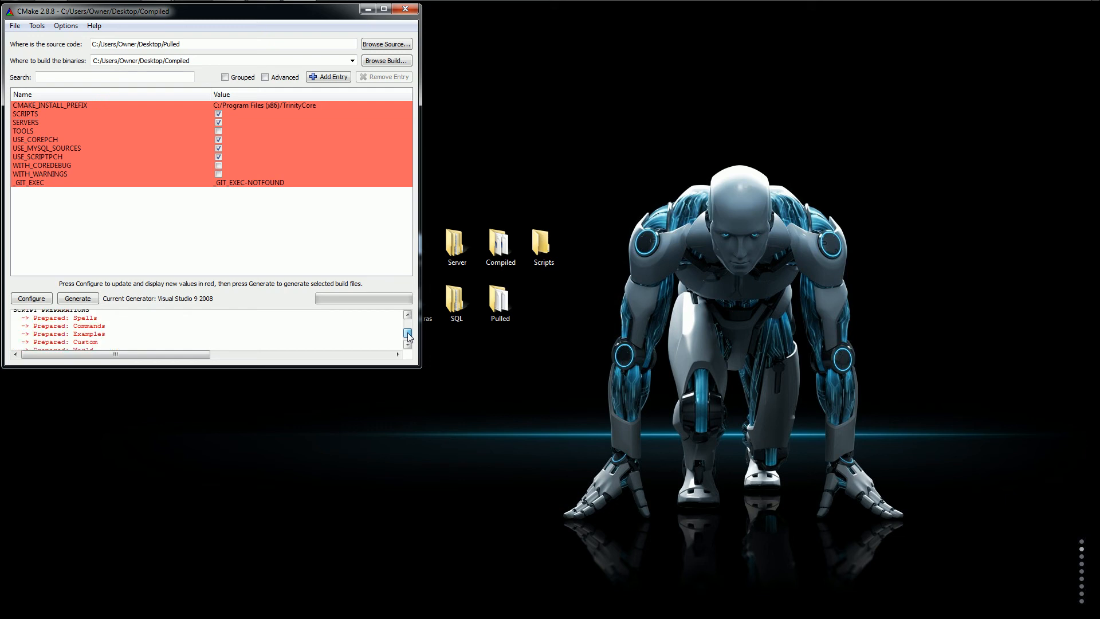
pyautogui.click(407, 334)
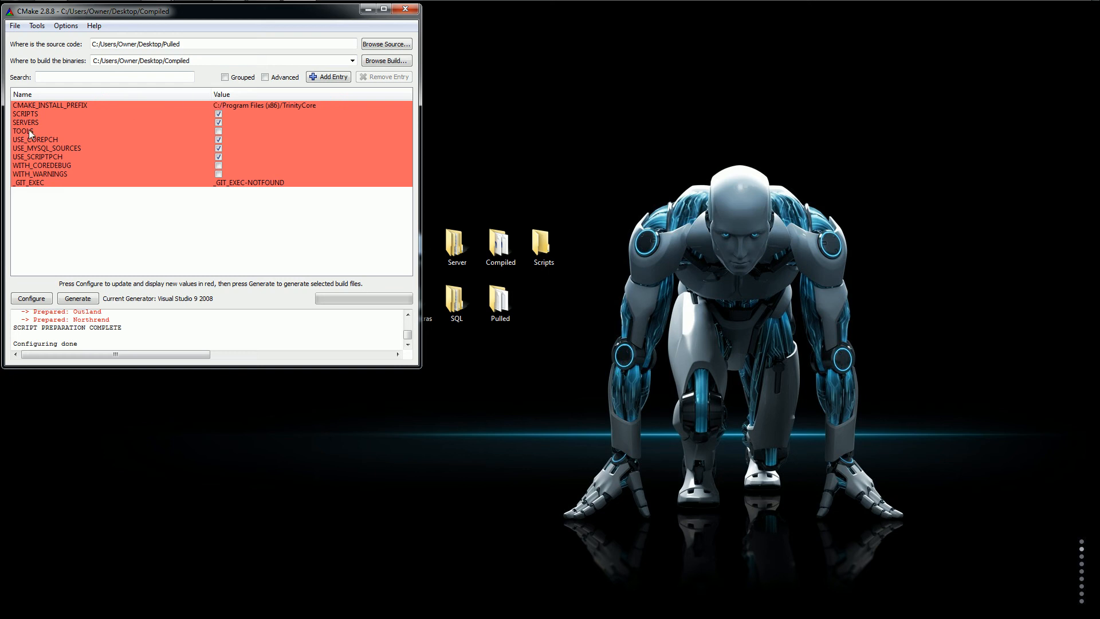
pyautogui.moveTo(218, 140)
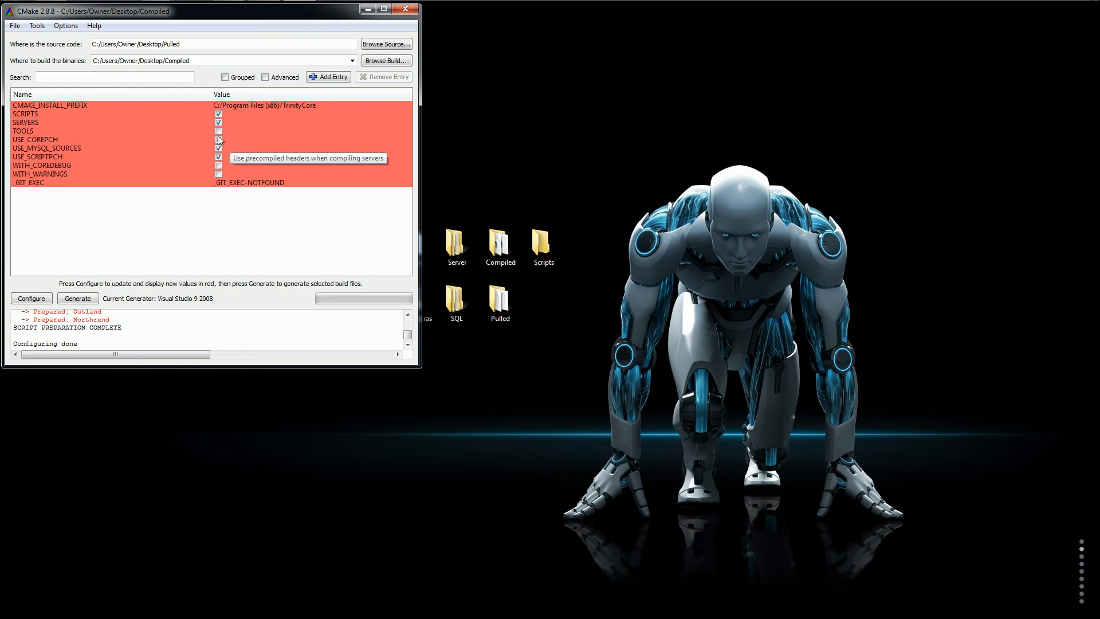
pyautogui.click(70, 131)
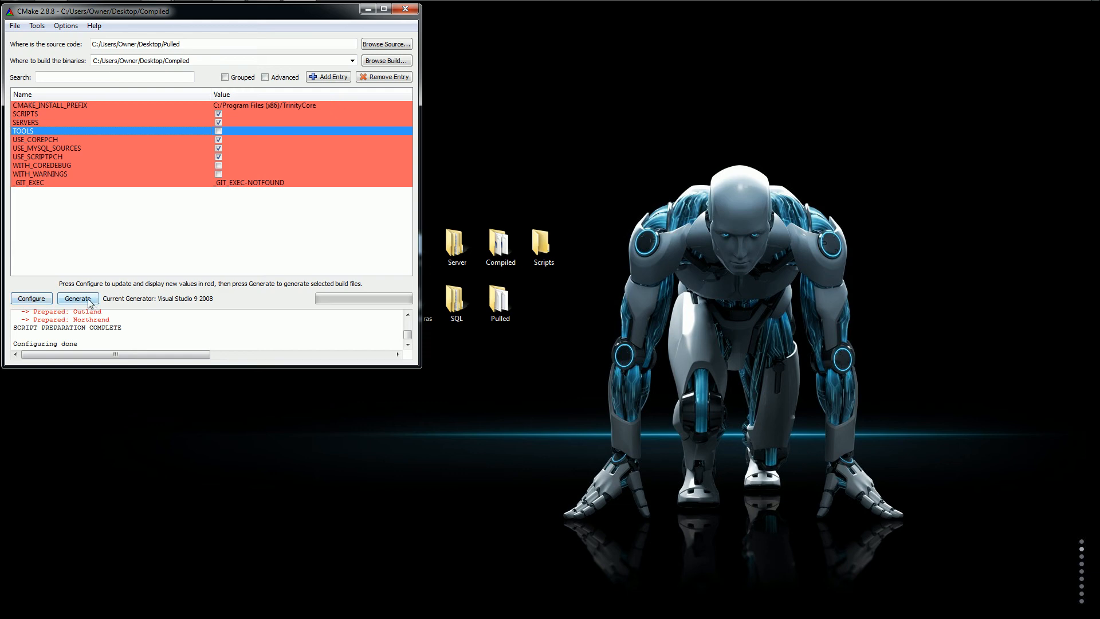
pyautogui.moveTo(463, 129)
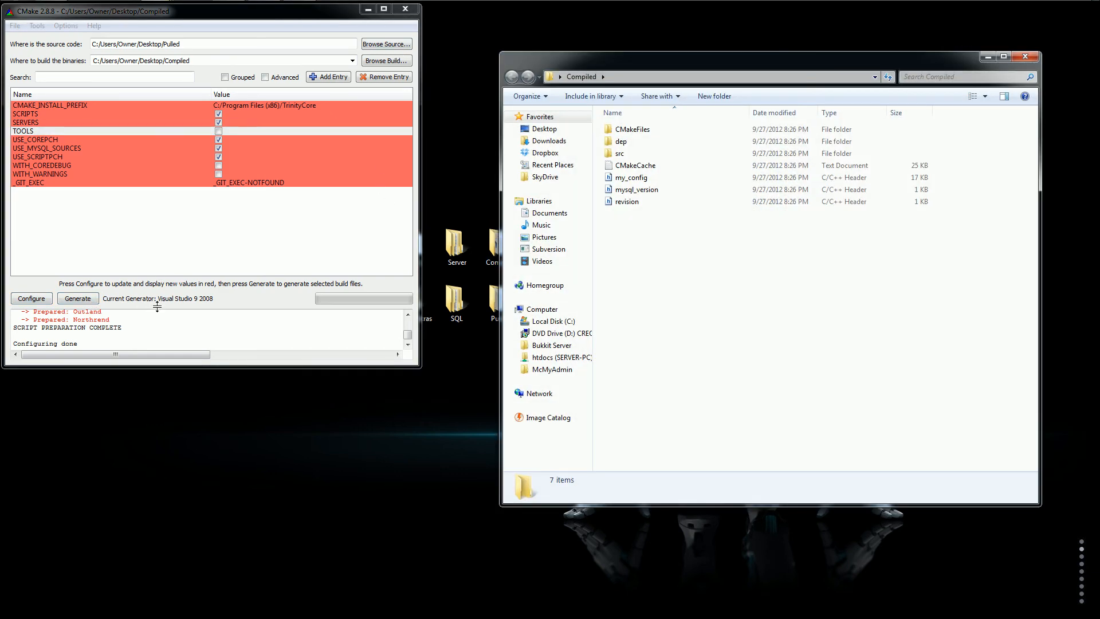
# Generate the Visual Studio build files, close CMake, and open TrinityCore.sln from Compiled
pyautogui.click(77, 297)
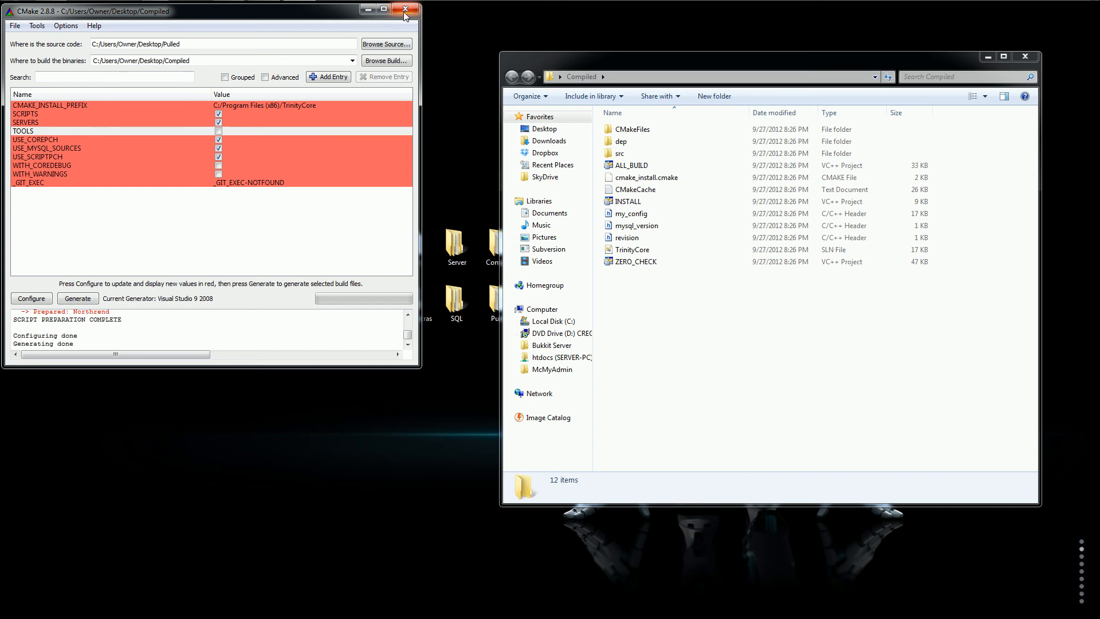
pyautogui.moveTo(405, 10)
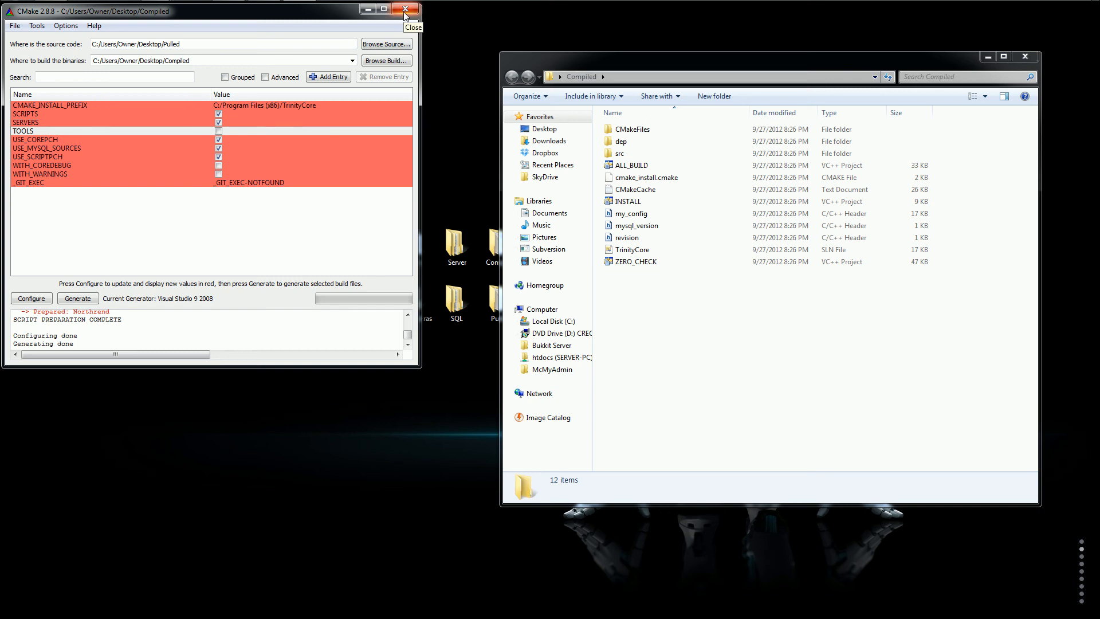
pyautogui.click(405, 9)
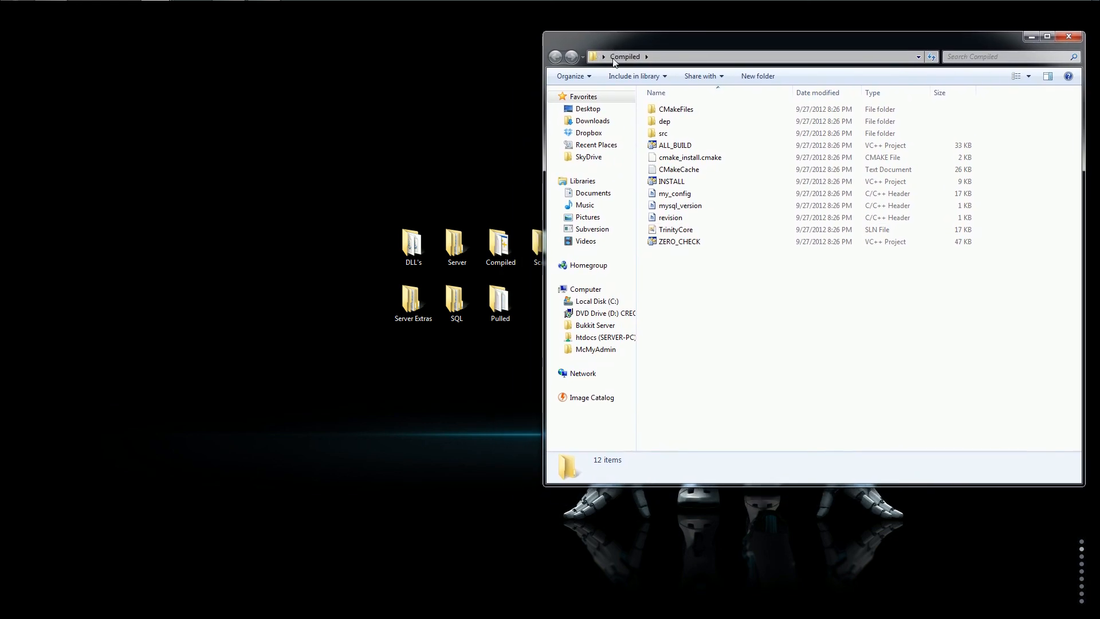
pyautogui.moveTo(676, 229)
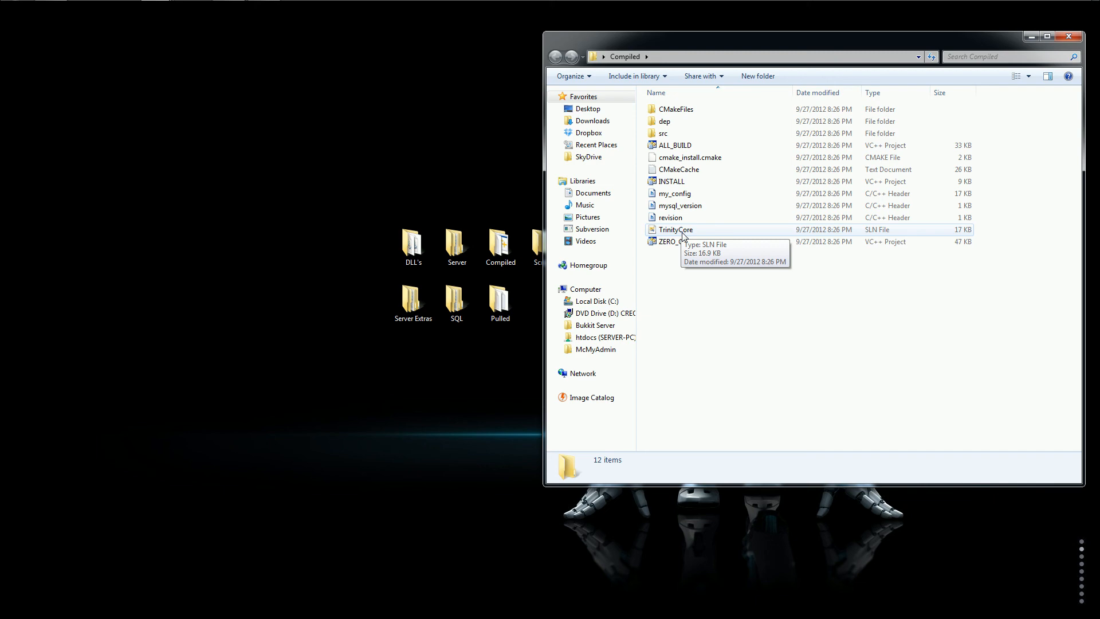
pyautogui.doubleClick(675, 229)
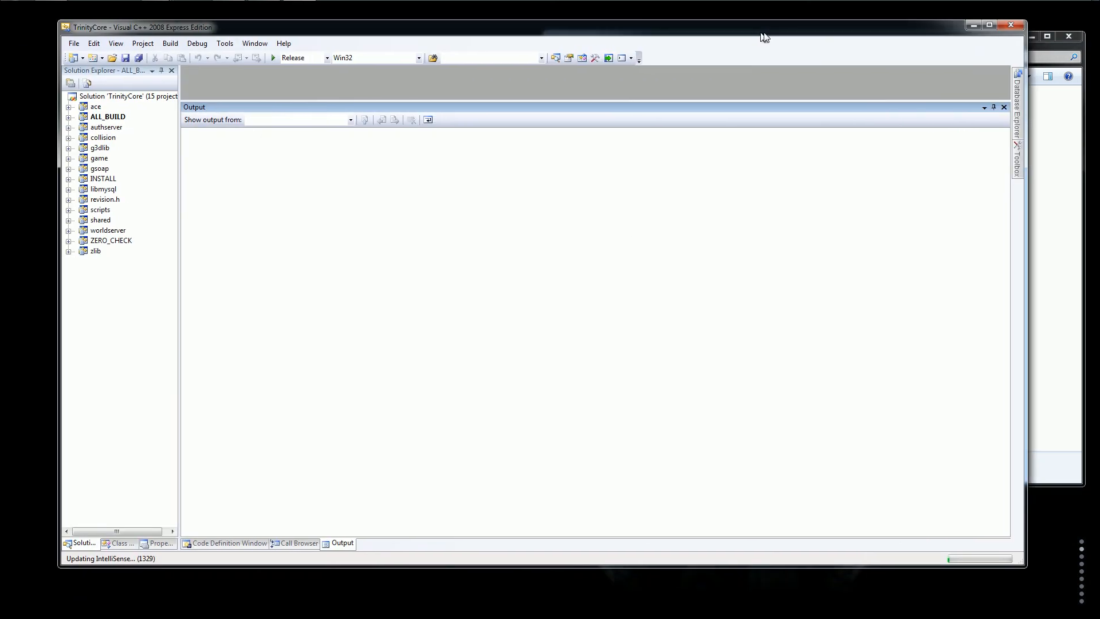
# Build the whole TrinityCore solution in Release and scroll through the ace, g3dlib, libmysql compile output
pyautogui.click(439, 55)
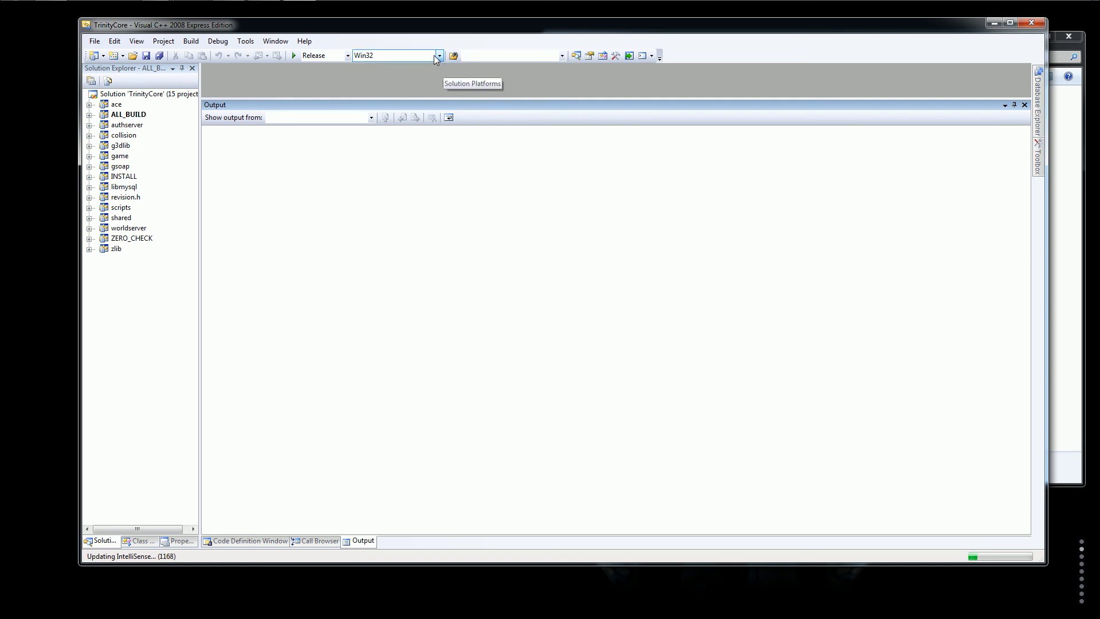
pyautogui.moveTo(265, 65)
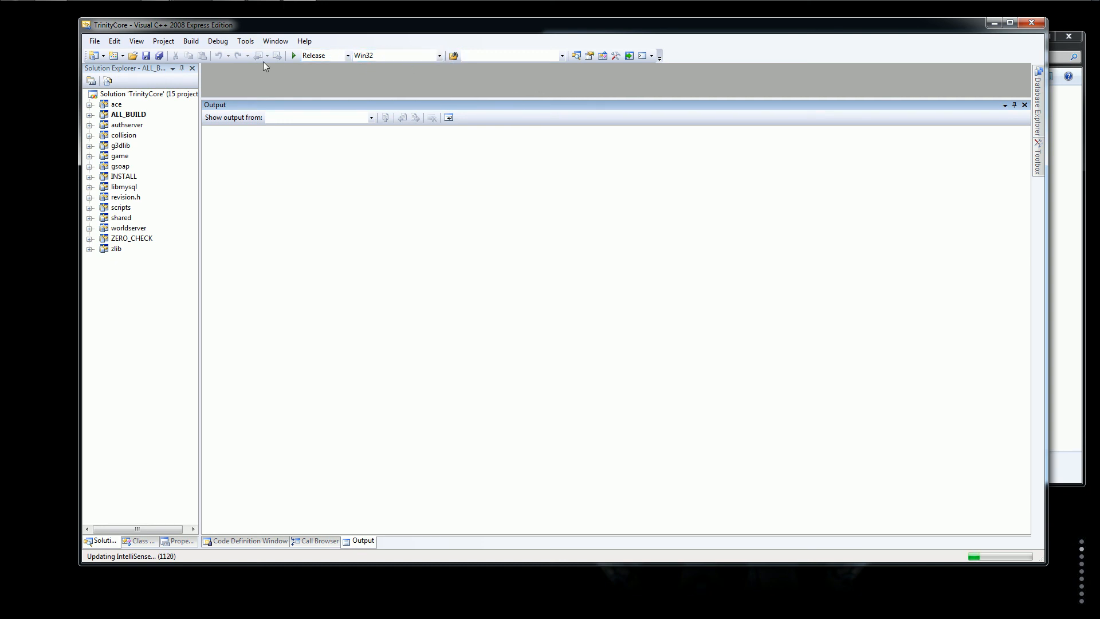
pyautogui.click(128, 115)
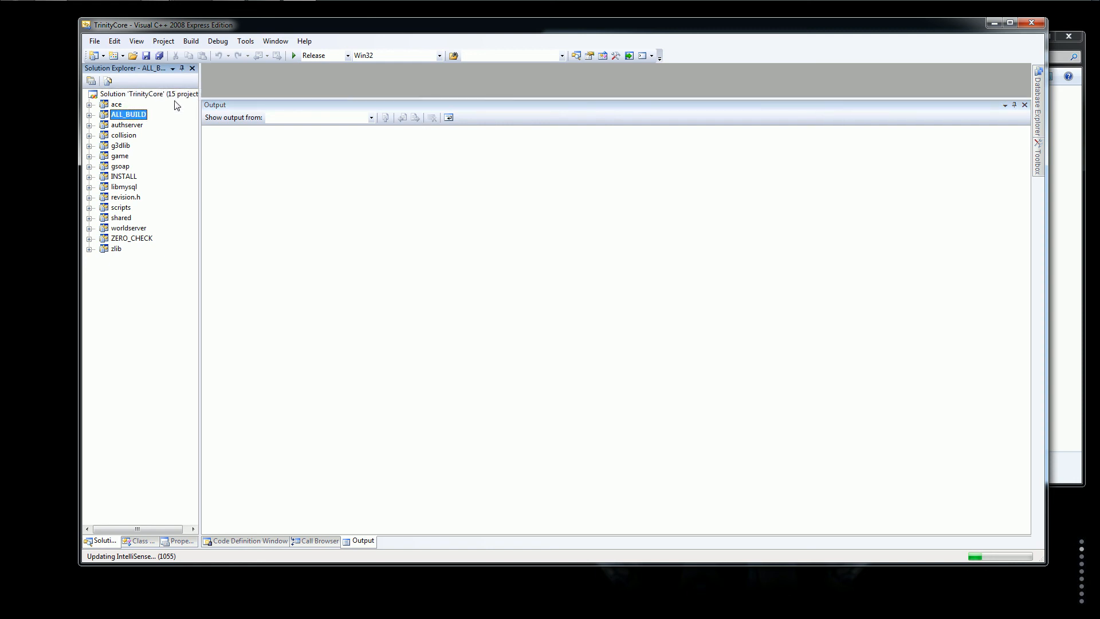
pyautogui.click(148, 94)
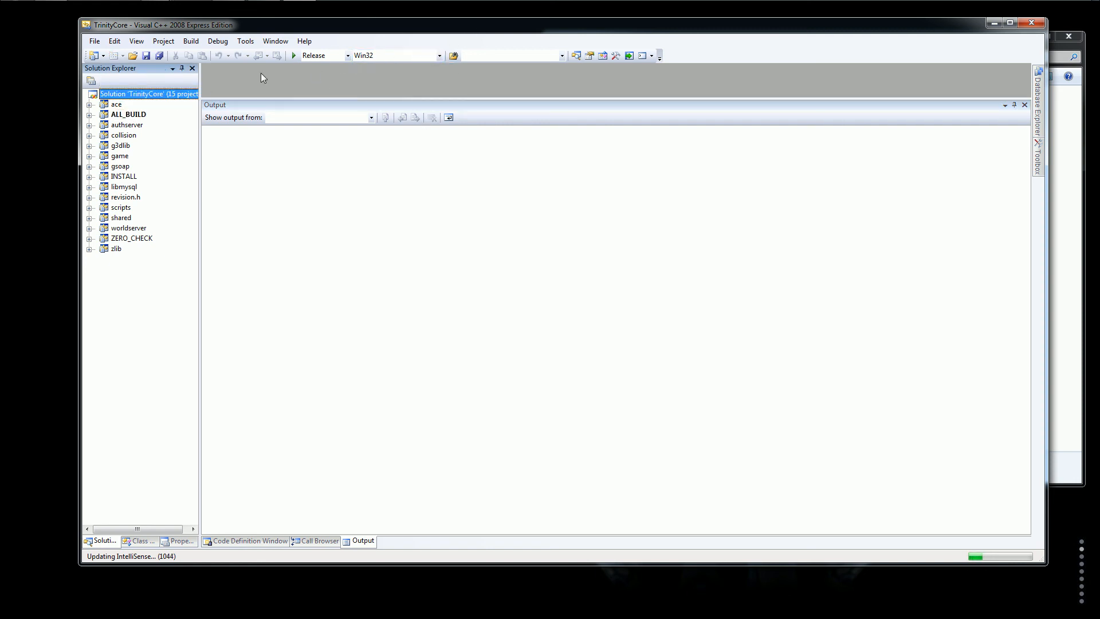
pyautogui.rightClick(148, 93)
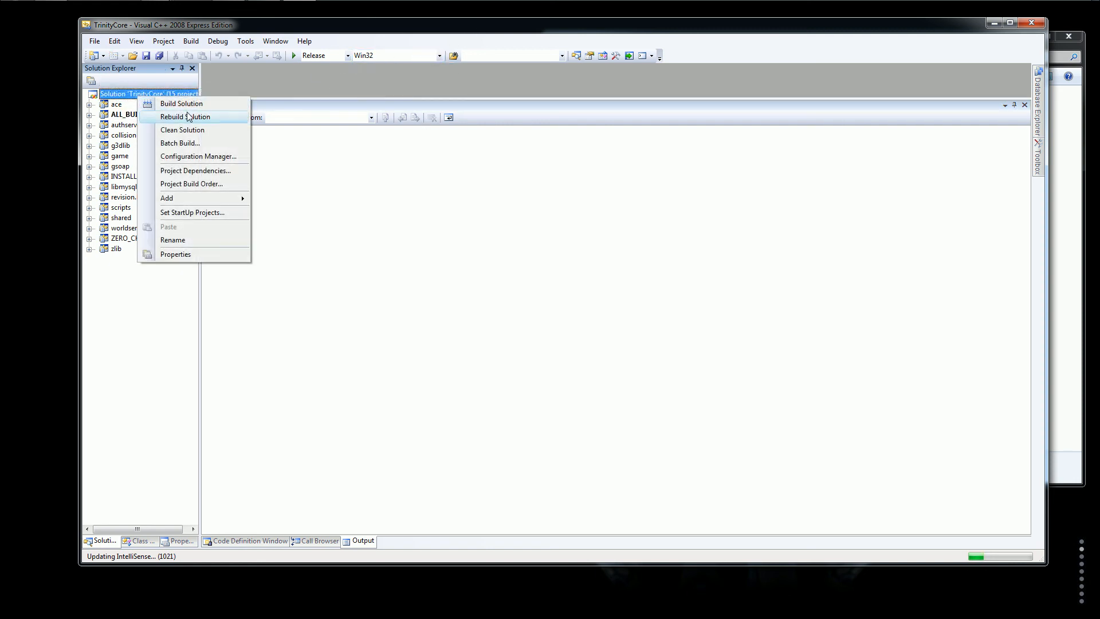
pyautogui.moveTo(181, 103)
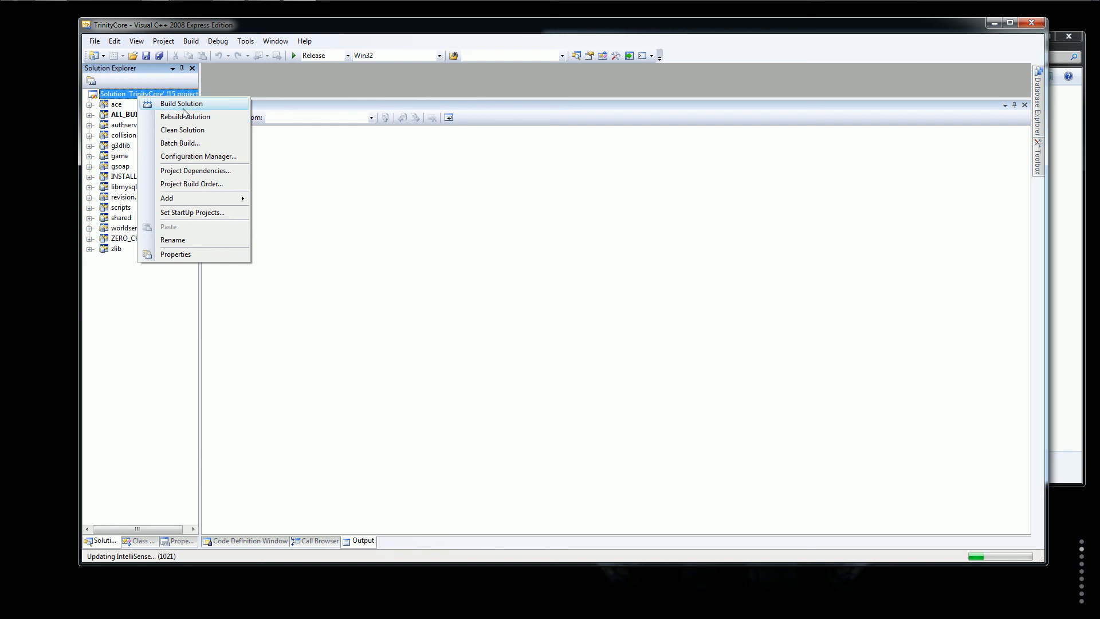
pyautogui.click(180, 103)
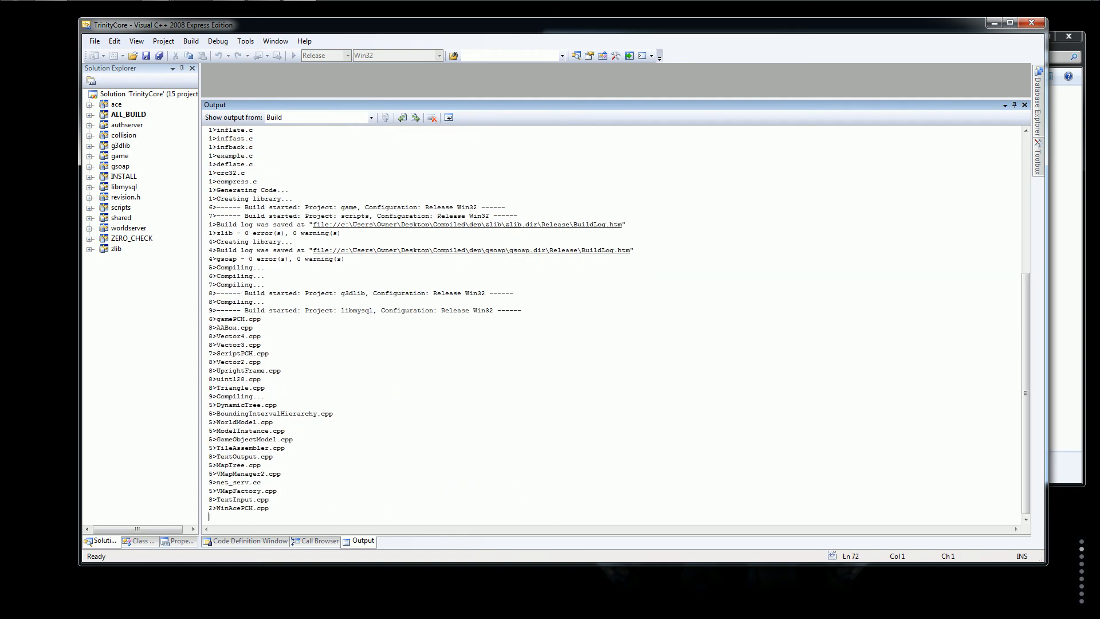
pyautogui.scroll(-3)
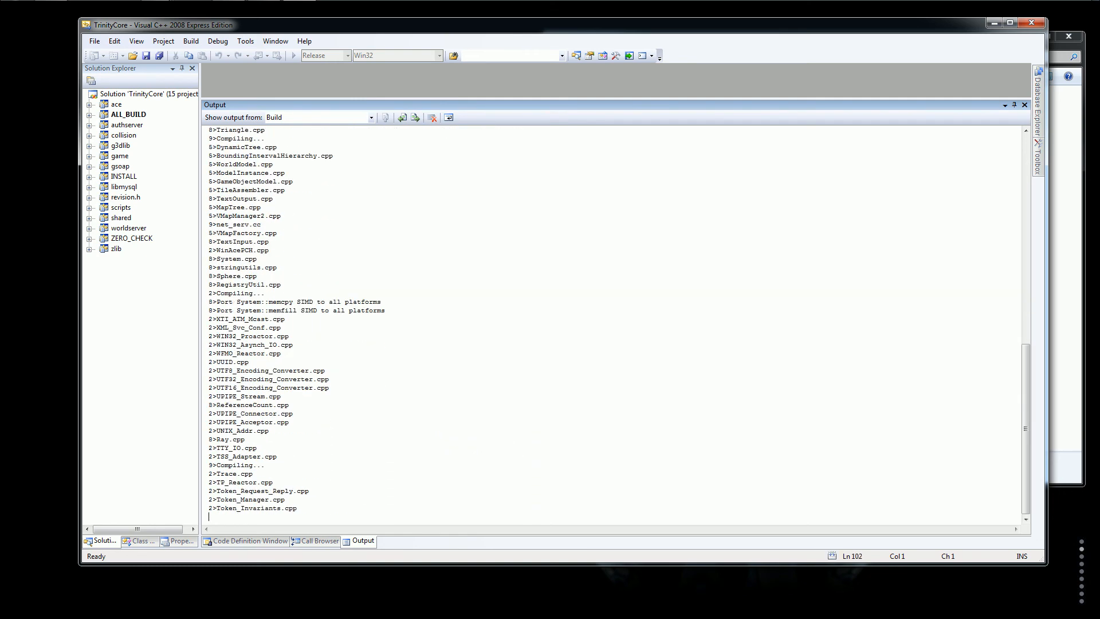
pyautogui.scroll(-3)
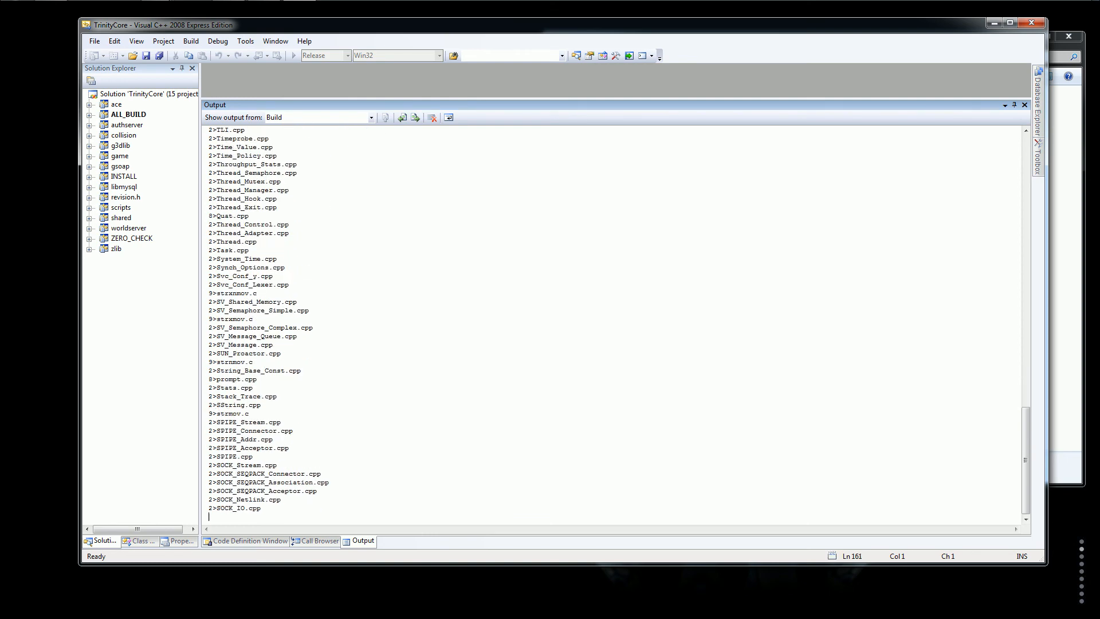
pyautogui.scroll(-3)
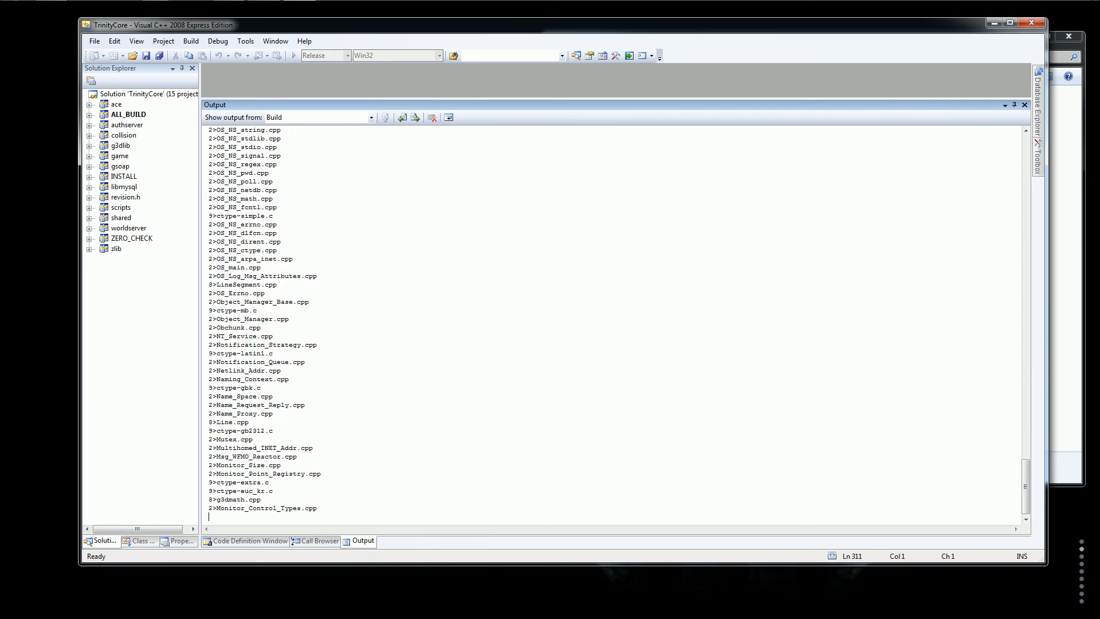
pyautogui.scroll(-3)
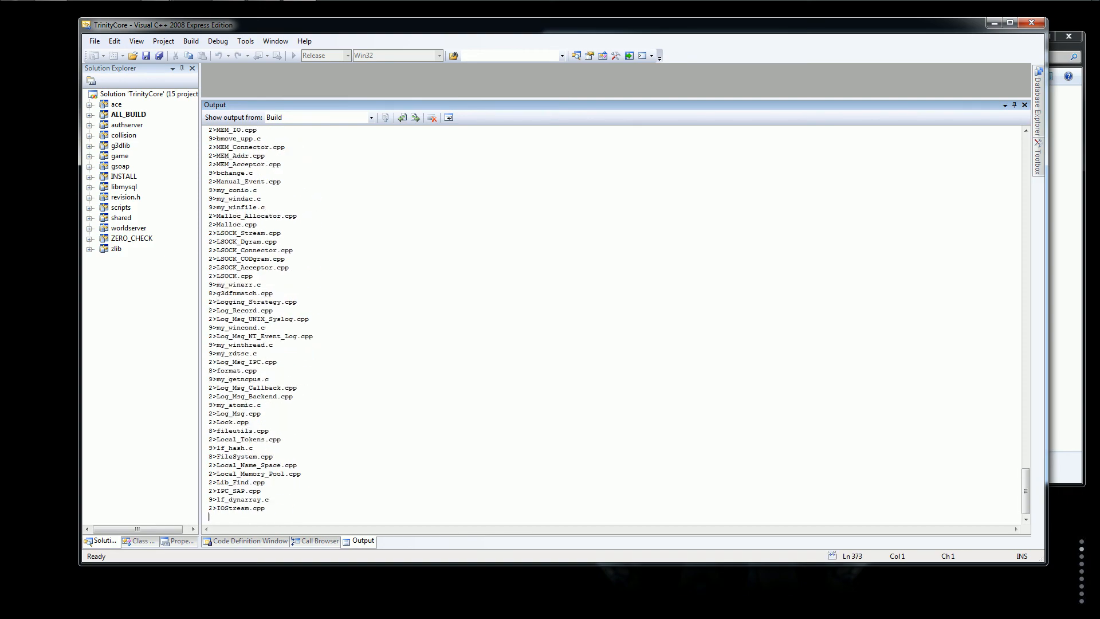